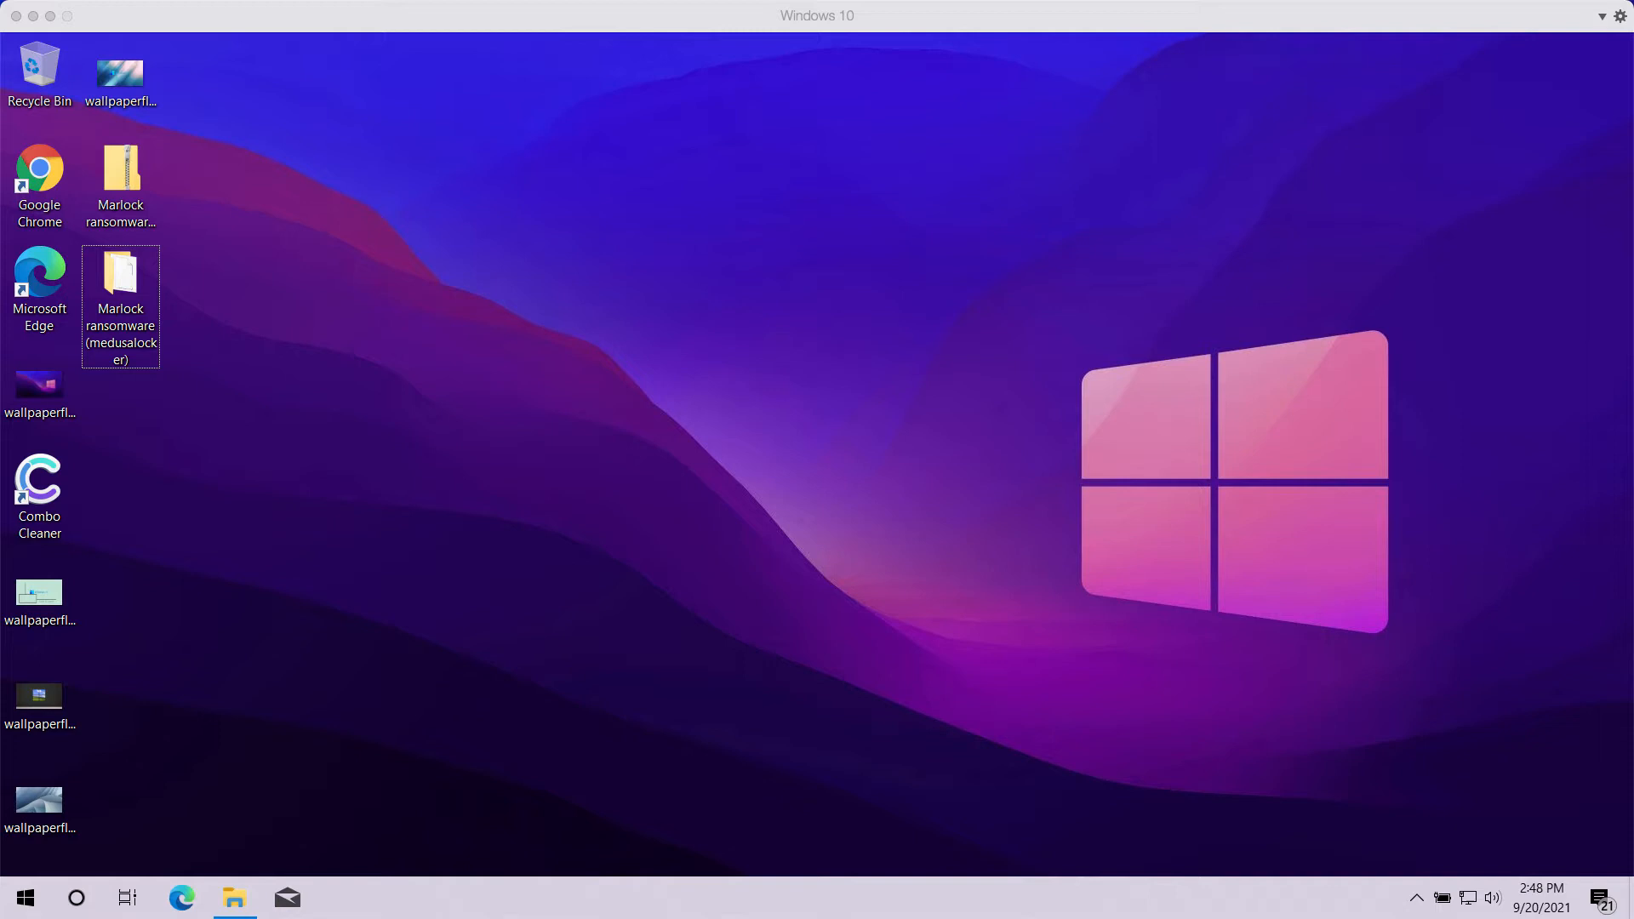
pyautogui.moveTo(648, 429)
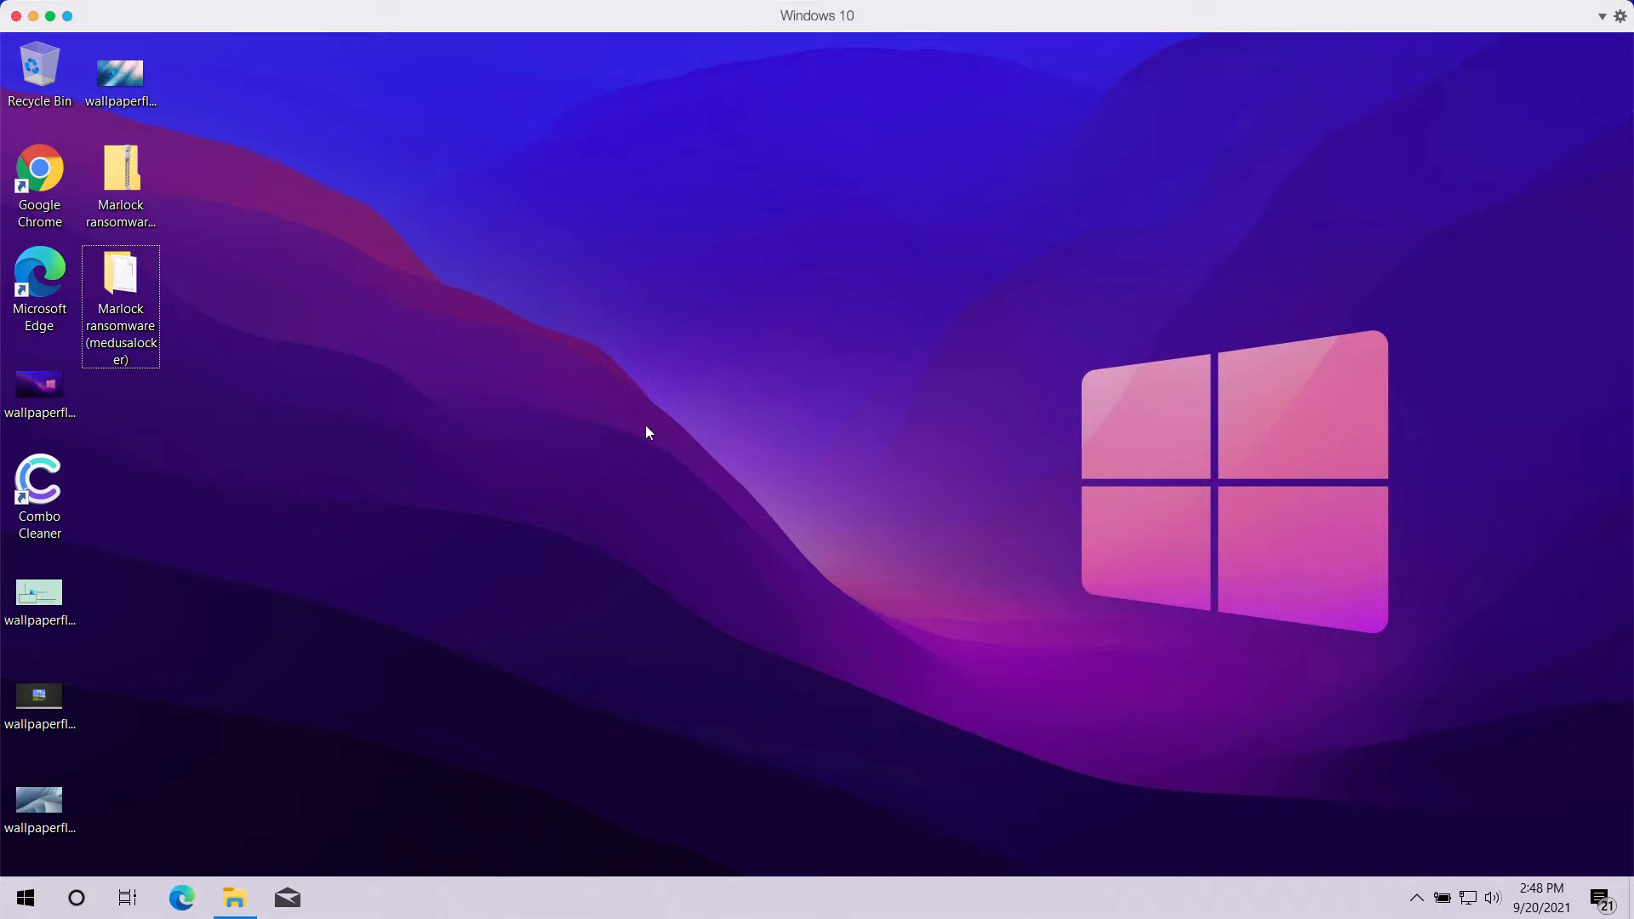
pyautogui.moveTo(308, 285)
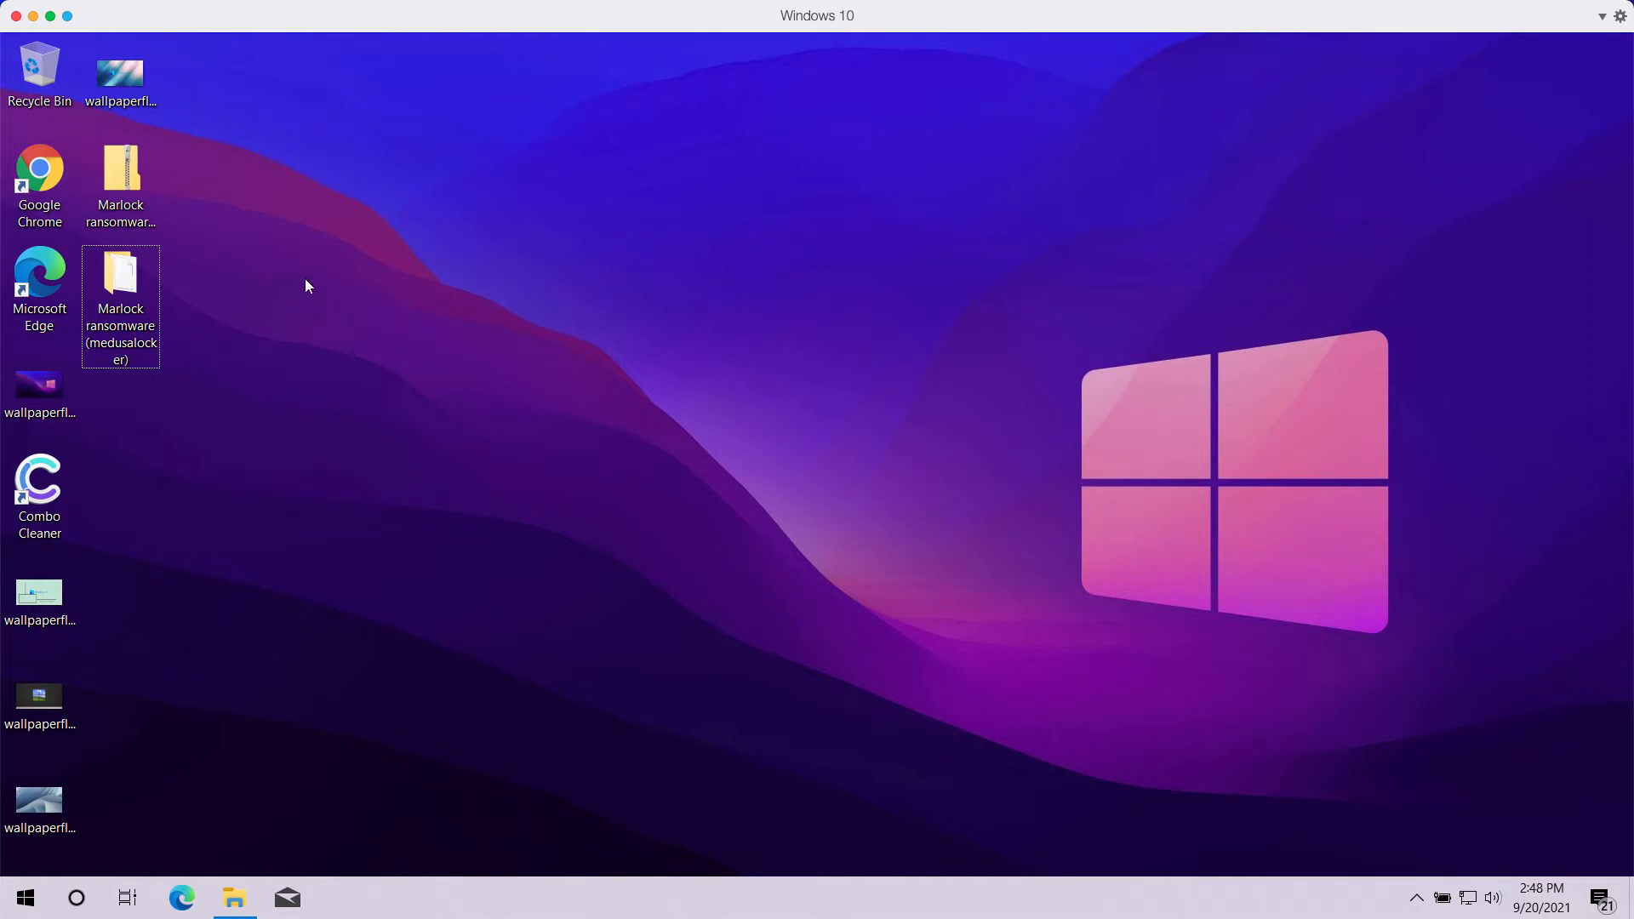
pyautogui.moveTo(216, 665)
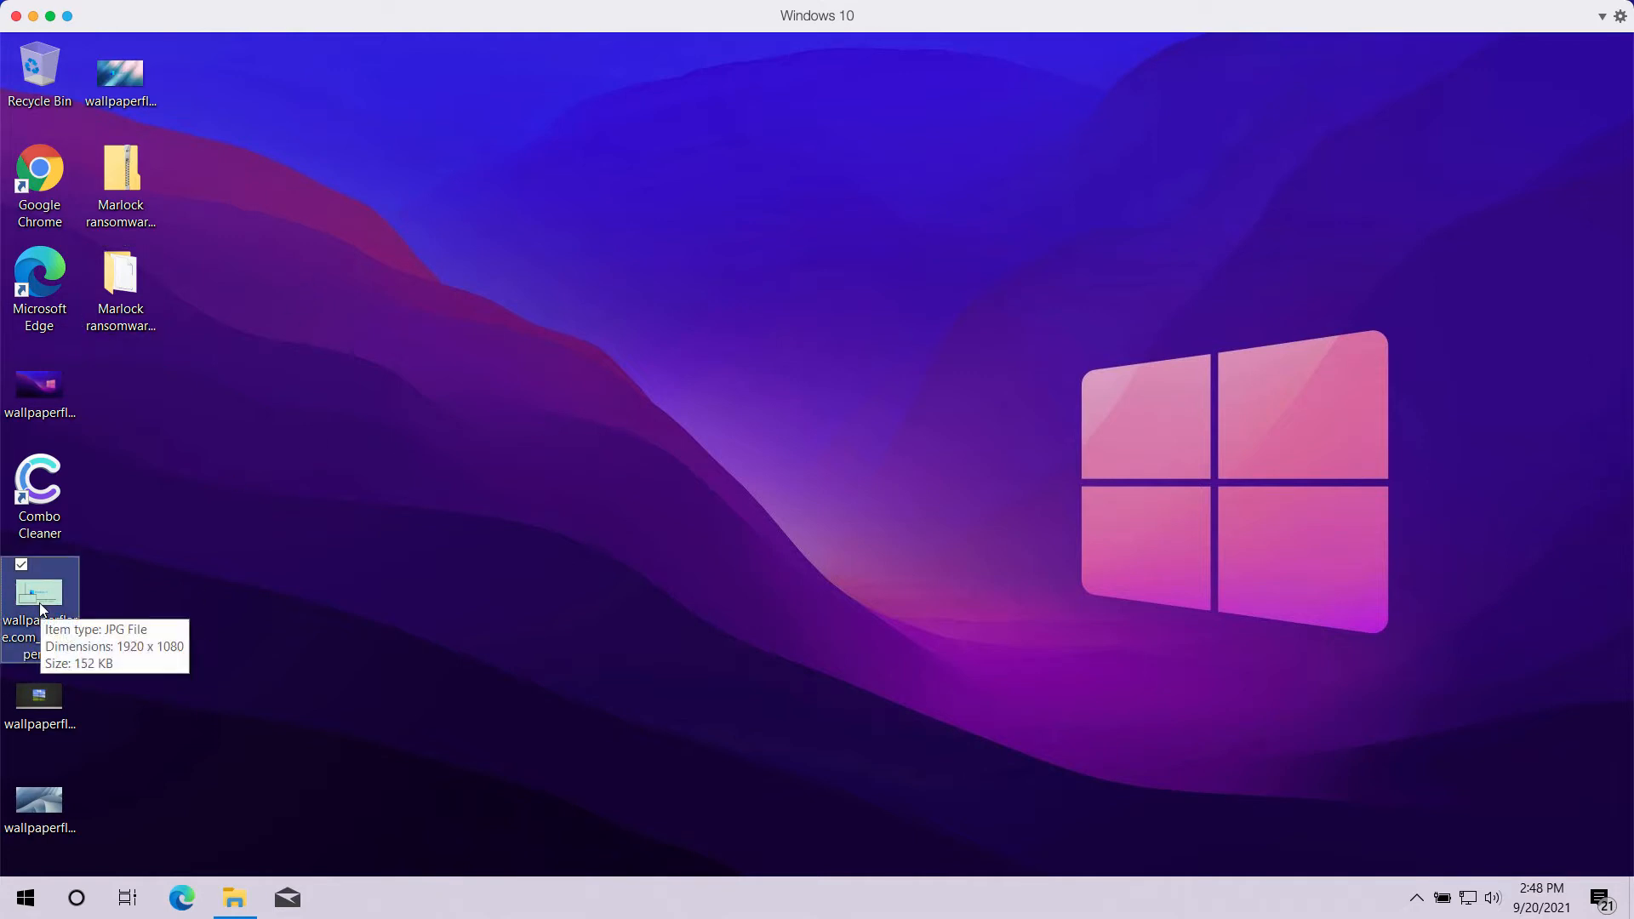
# View a wallpaper JPG in Photos, then close the viewer.
pyautogui.doubleClick(39, 592)
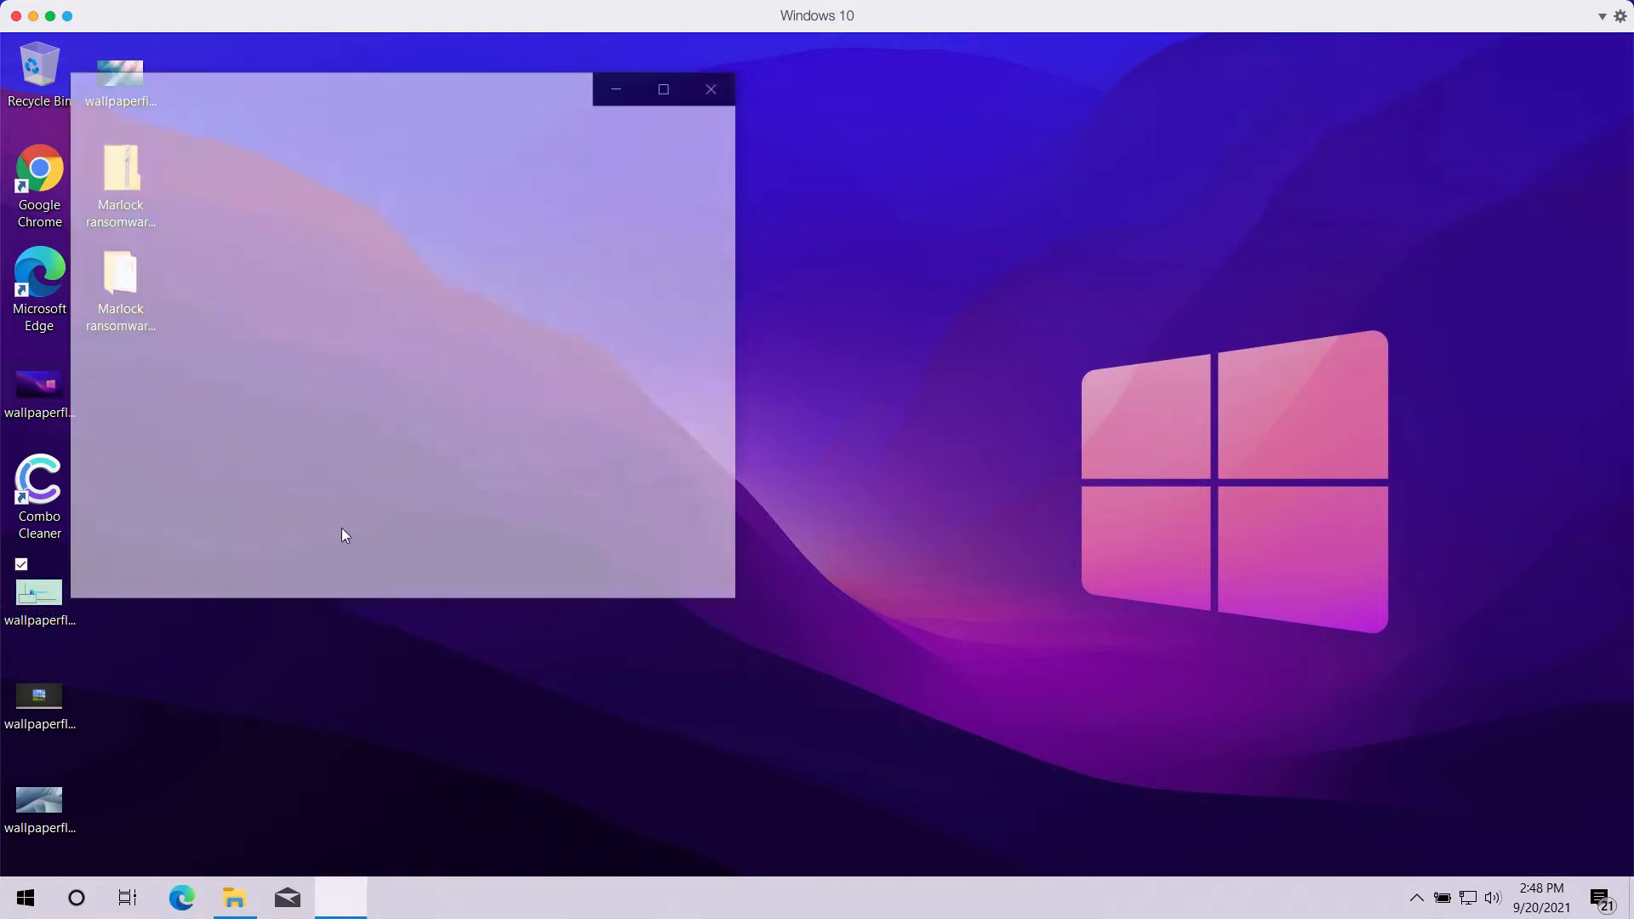
pyautogui.click(711, 88)
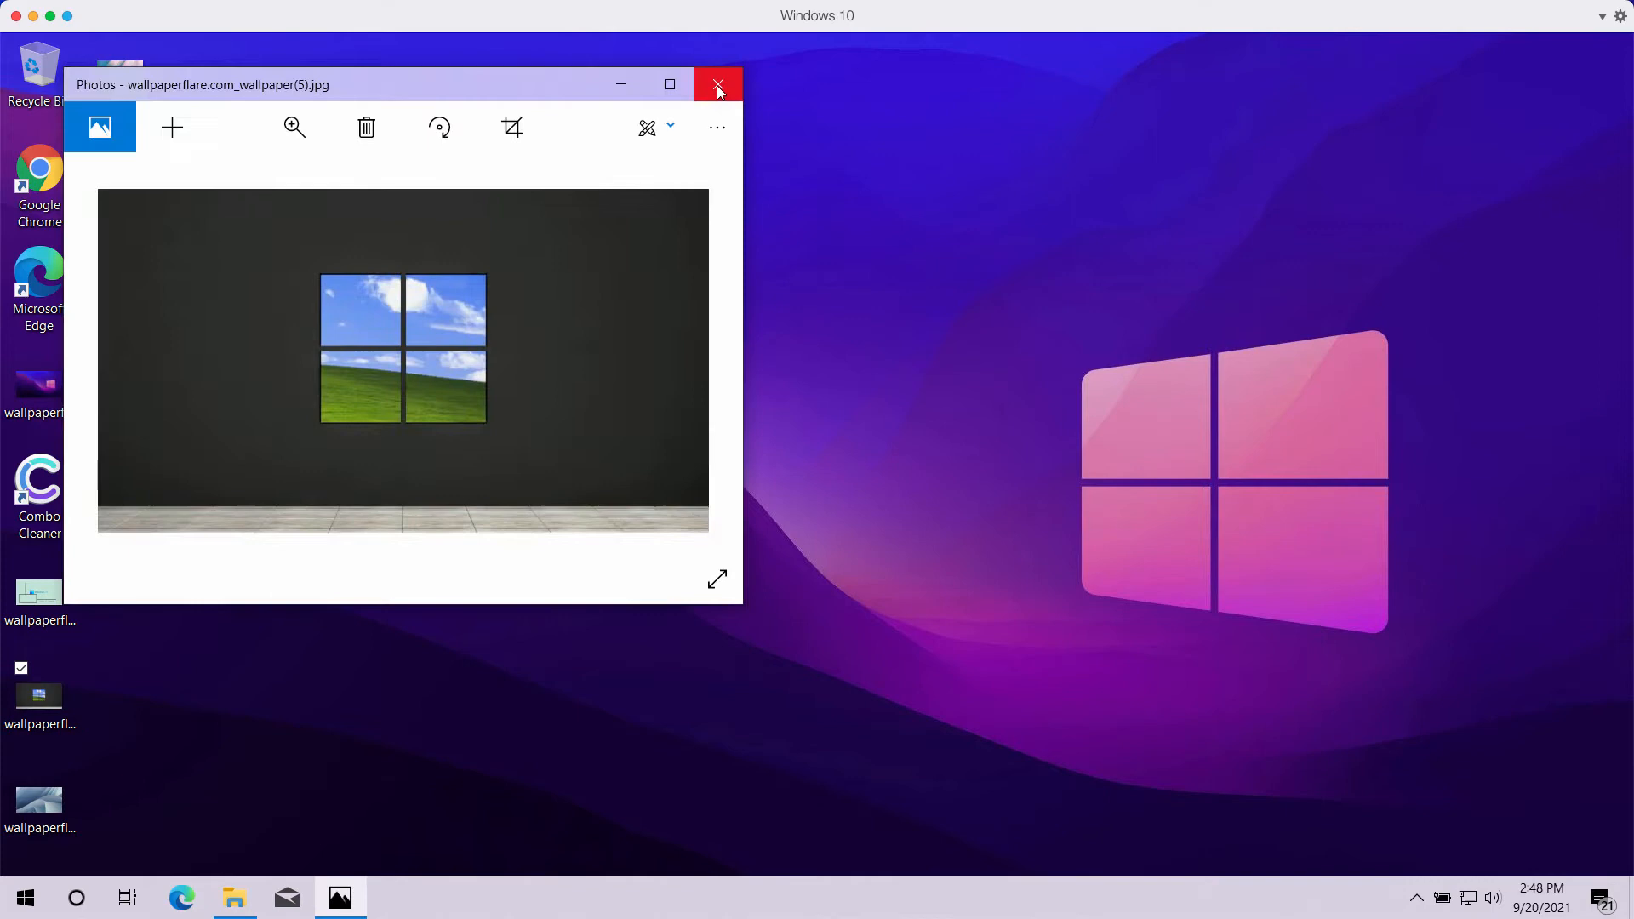
pyautogui.click(717, 85)
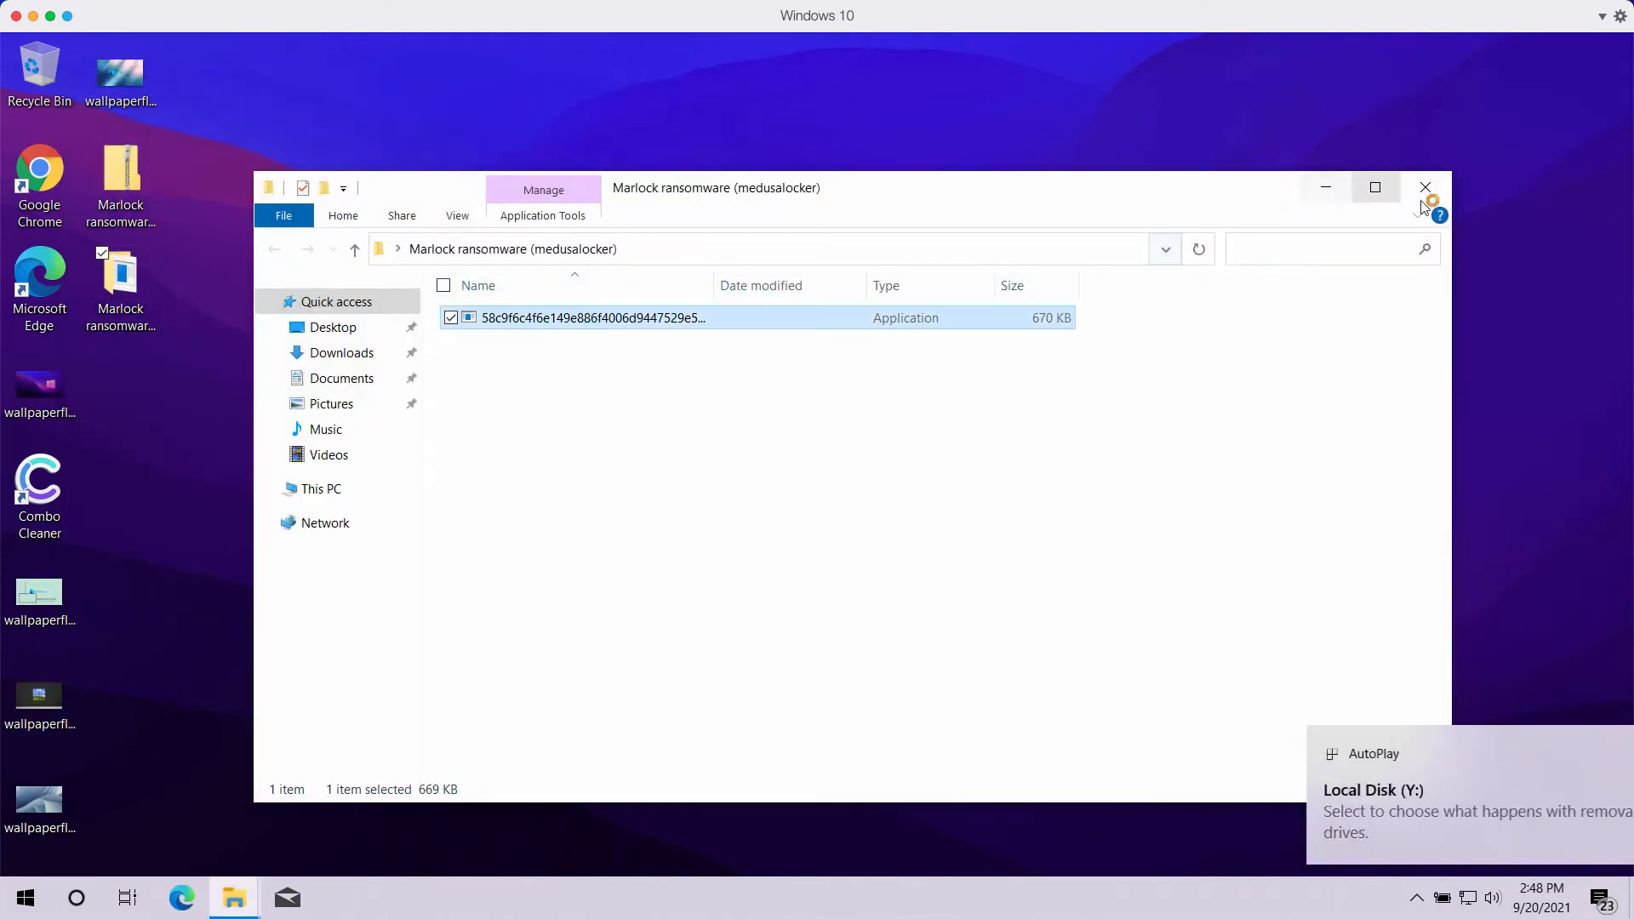
# Close the ransomware folder and select a HOW_TO_RECOVER_DATA note once the desktop files are encrypted.
pyautogui.click(1425, 187)
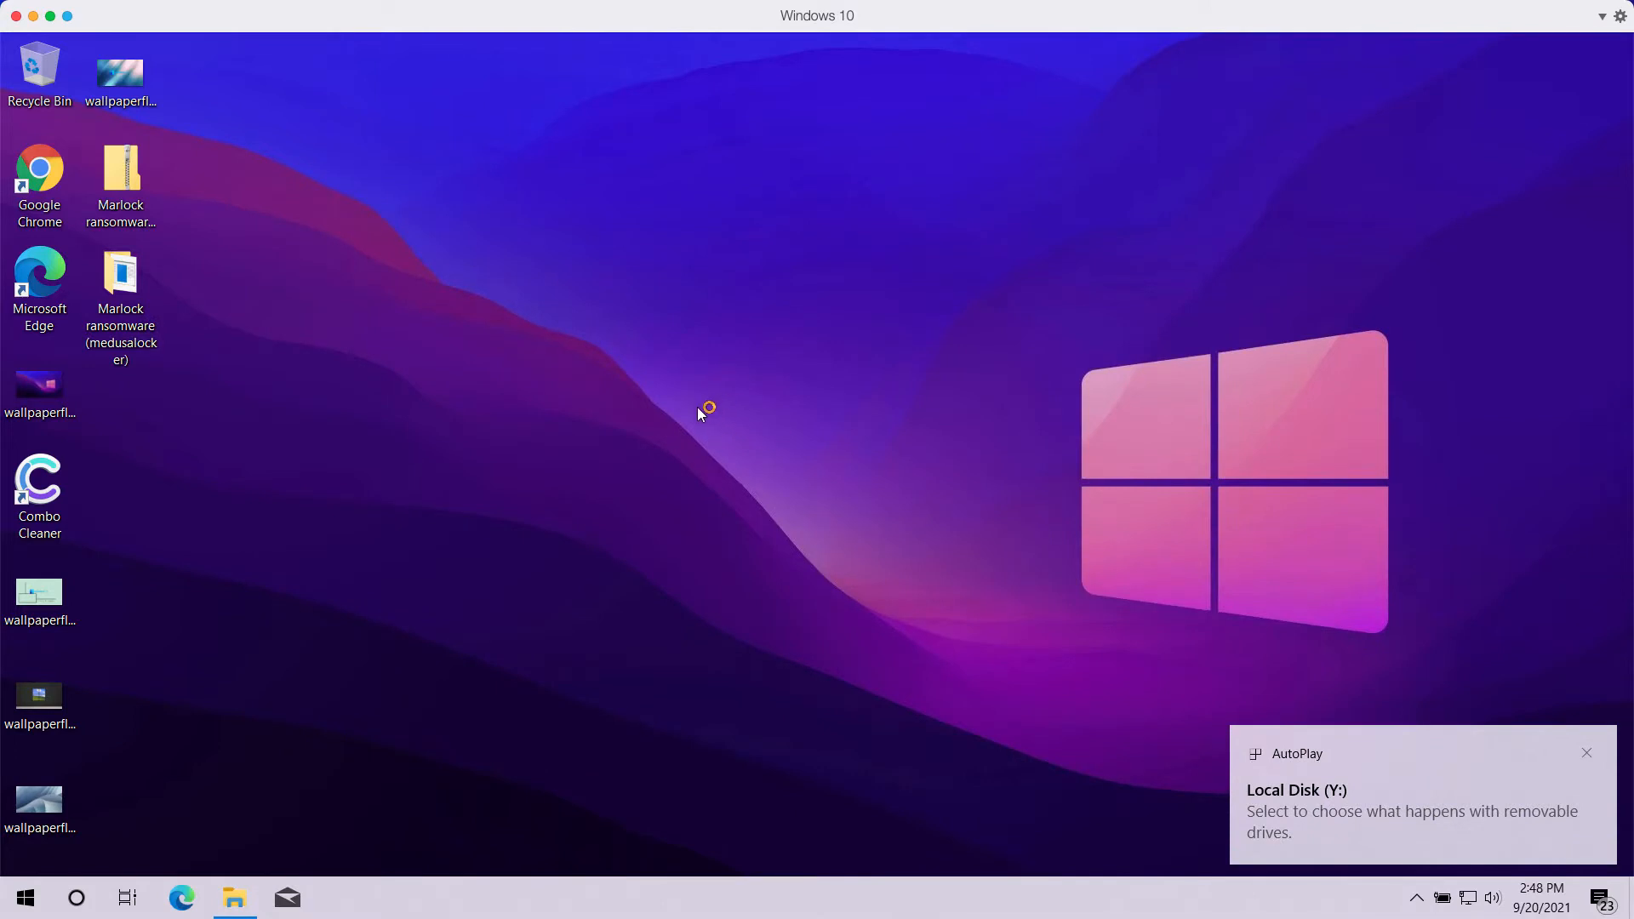
pyautogui.moveTo(667, 405)
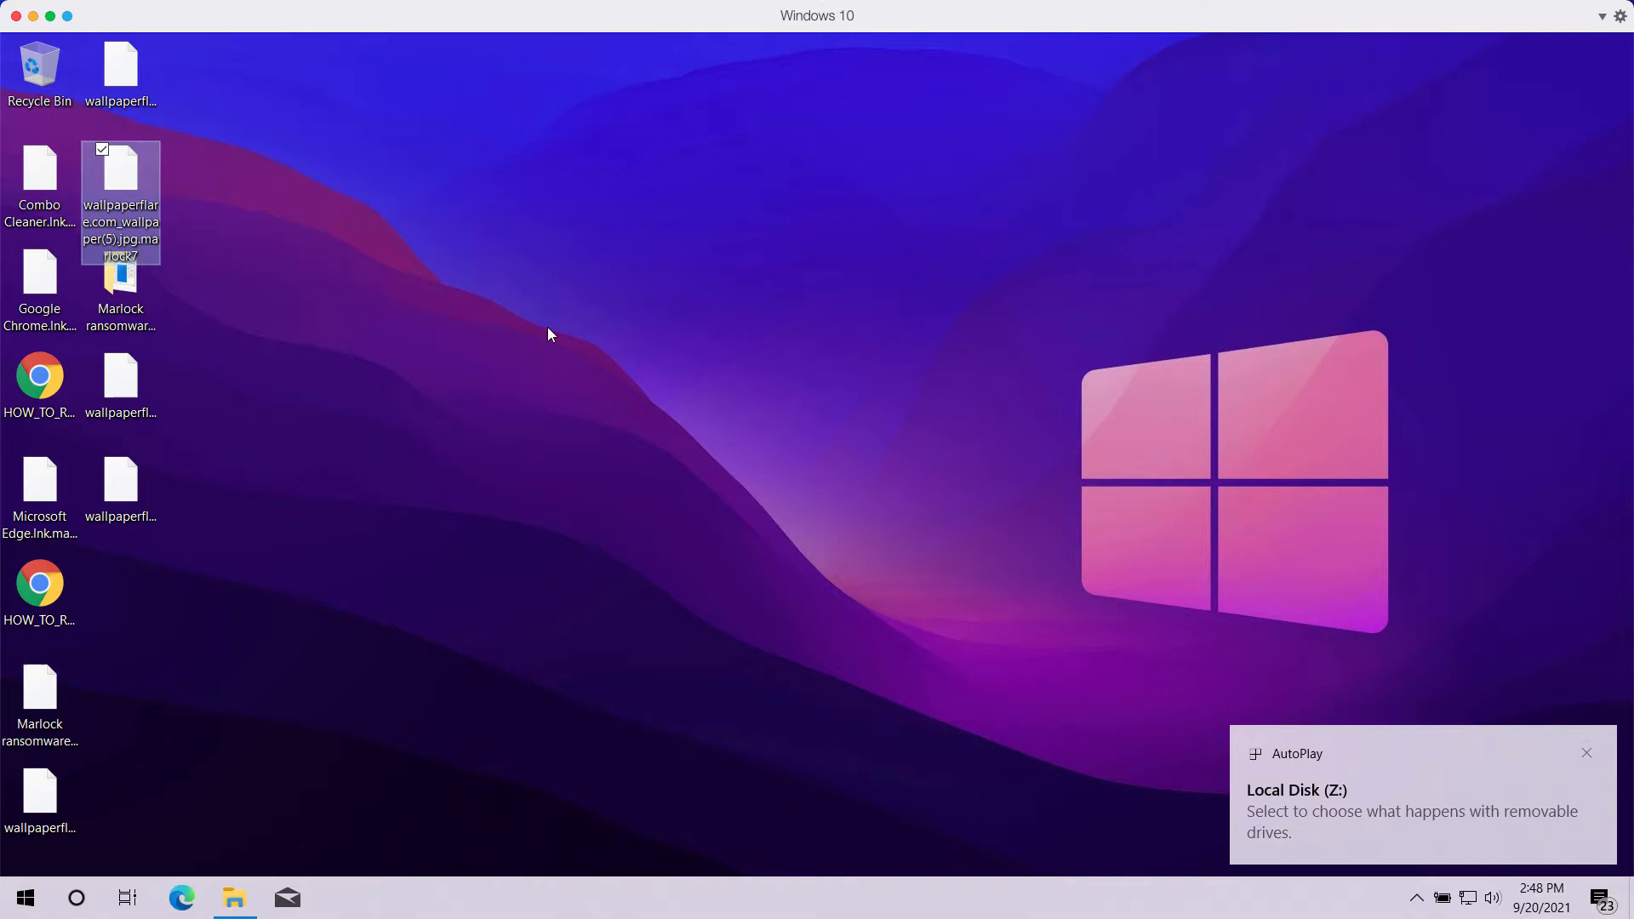
pyautogui.click(39, 698)
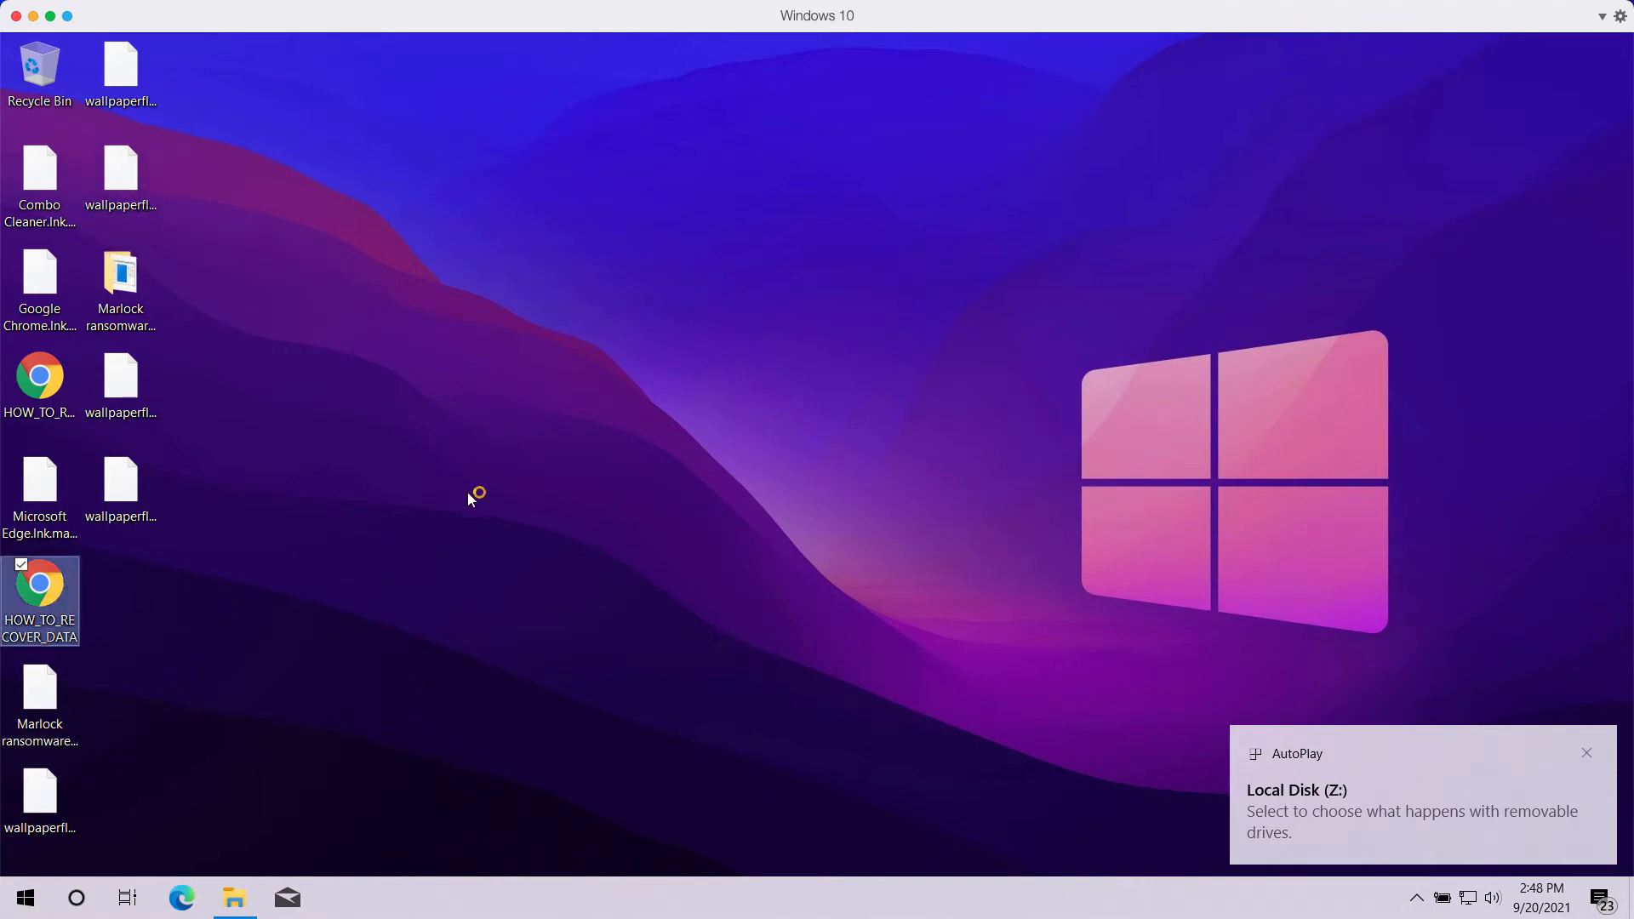
# Read the HOW_TO_RECOVER_DATA ransom note's payment demands in Chrome.
pyautogui.doubleClick(39, 594)
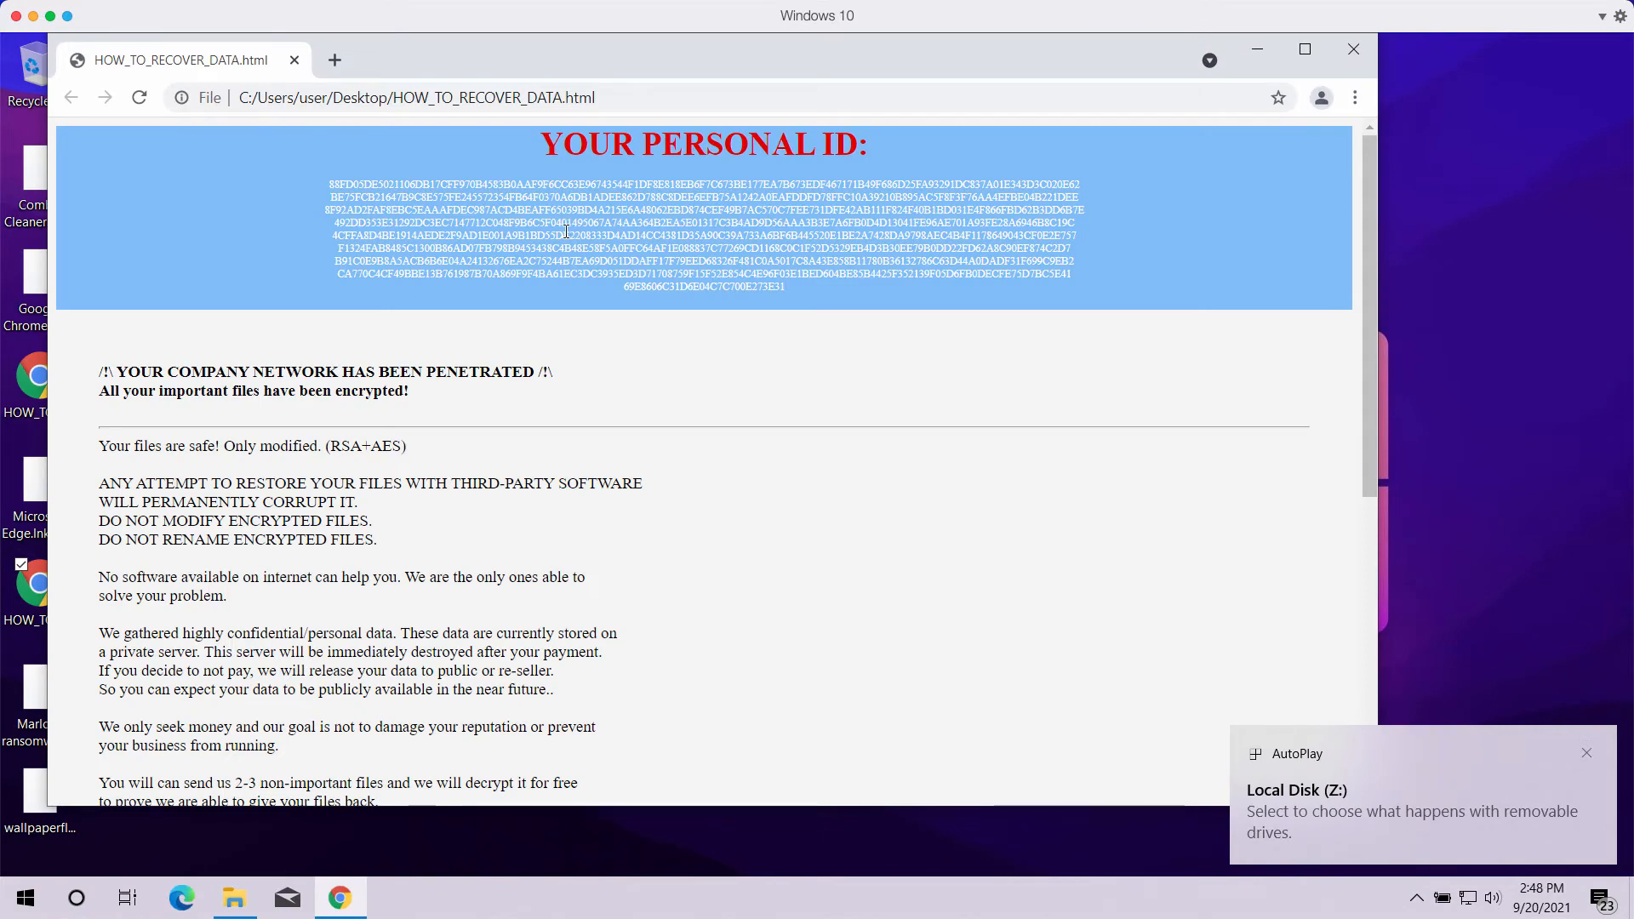
pyautogui.click(1585, 752)
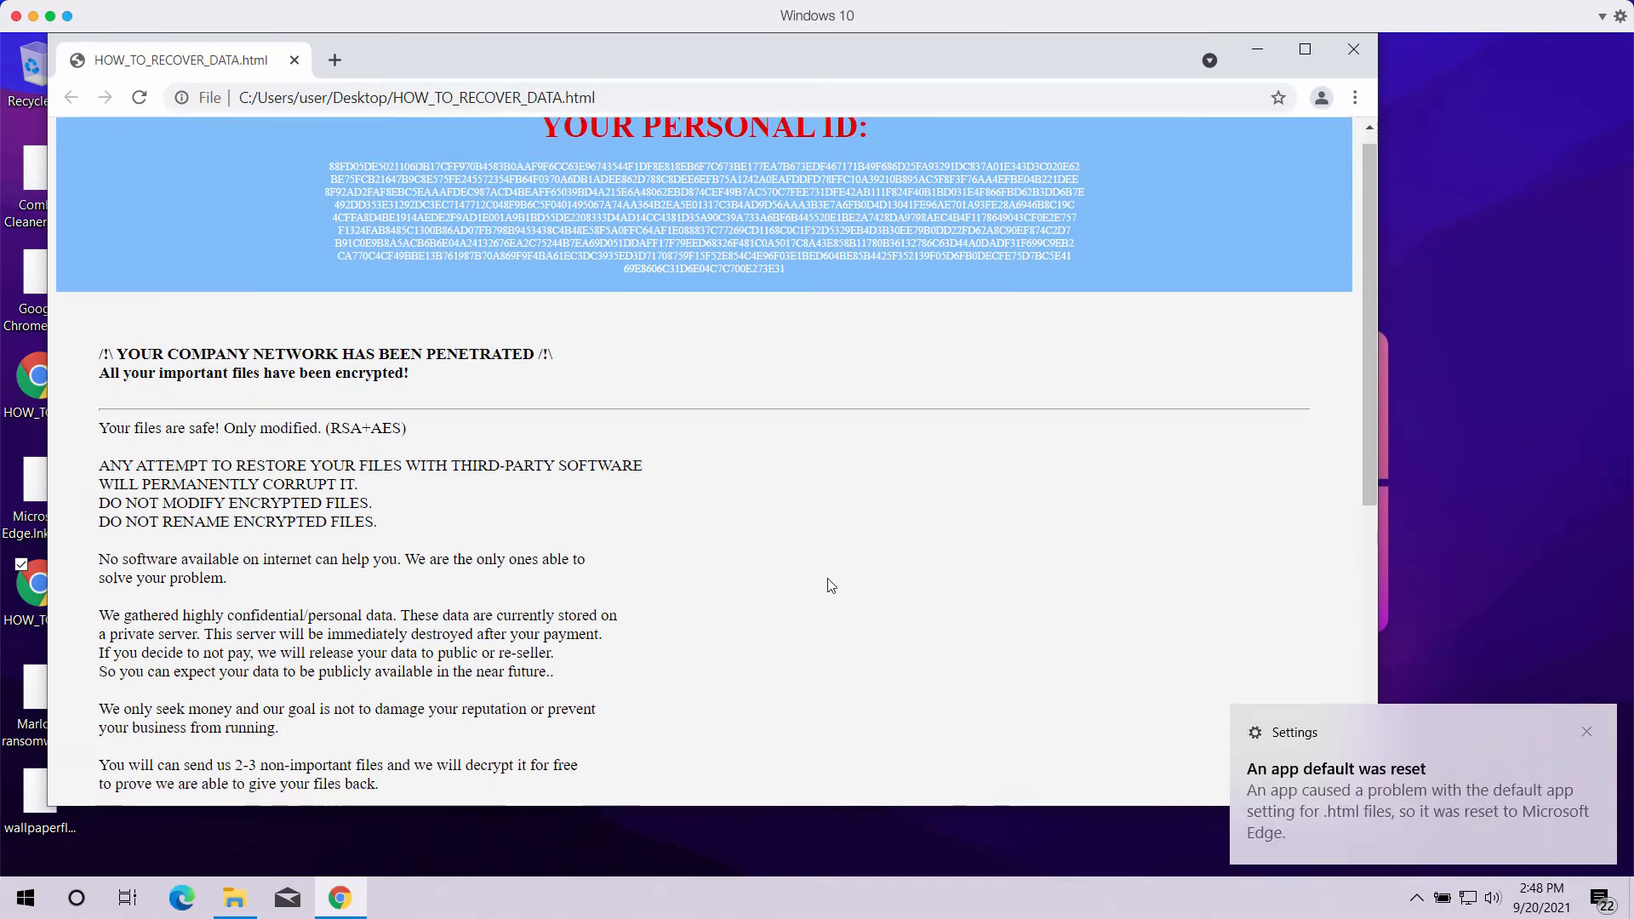
pyautogui.scroll(3)
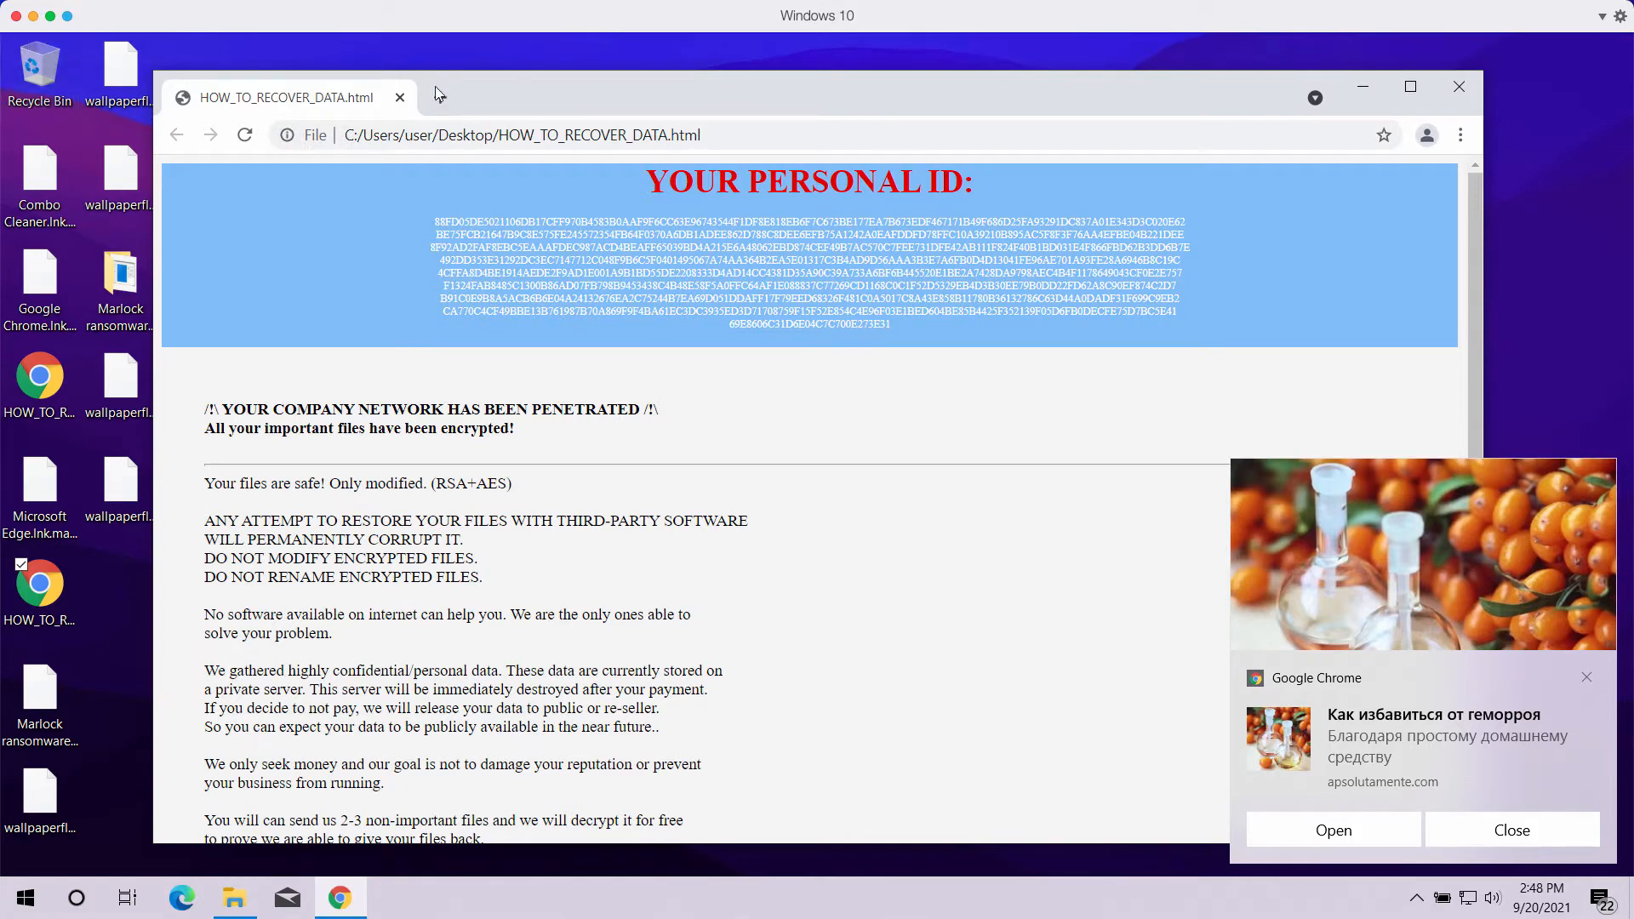
pyautogui.moveTo(364, 194)
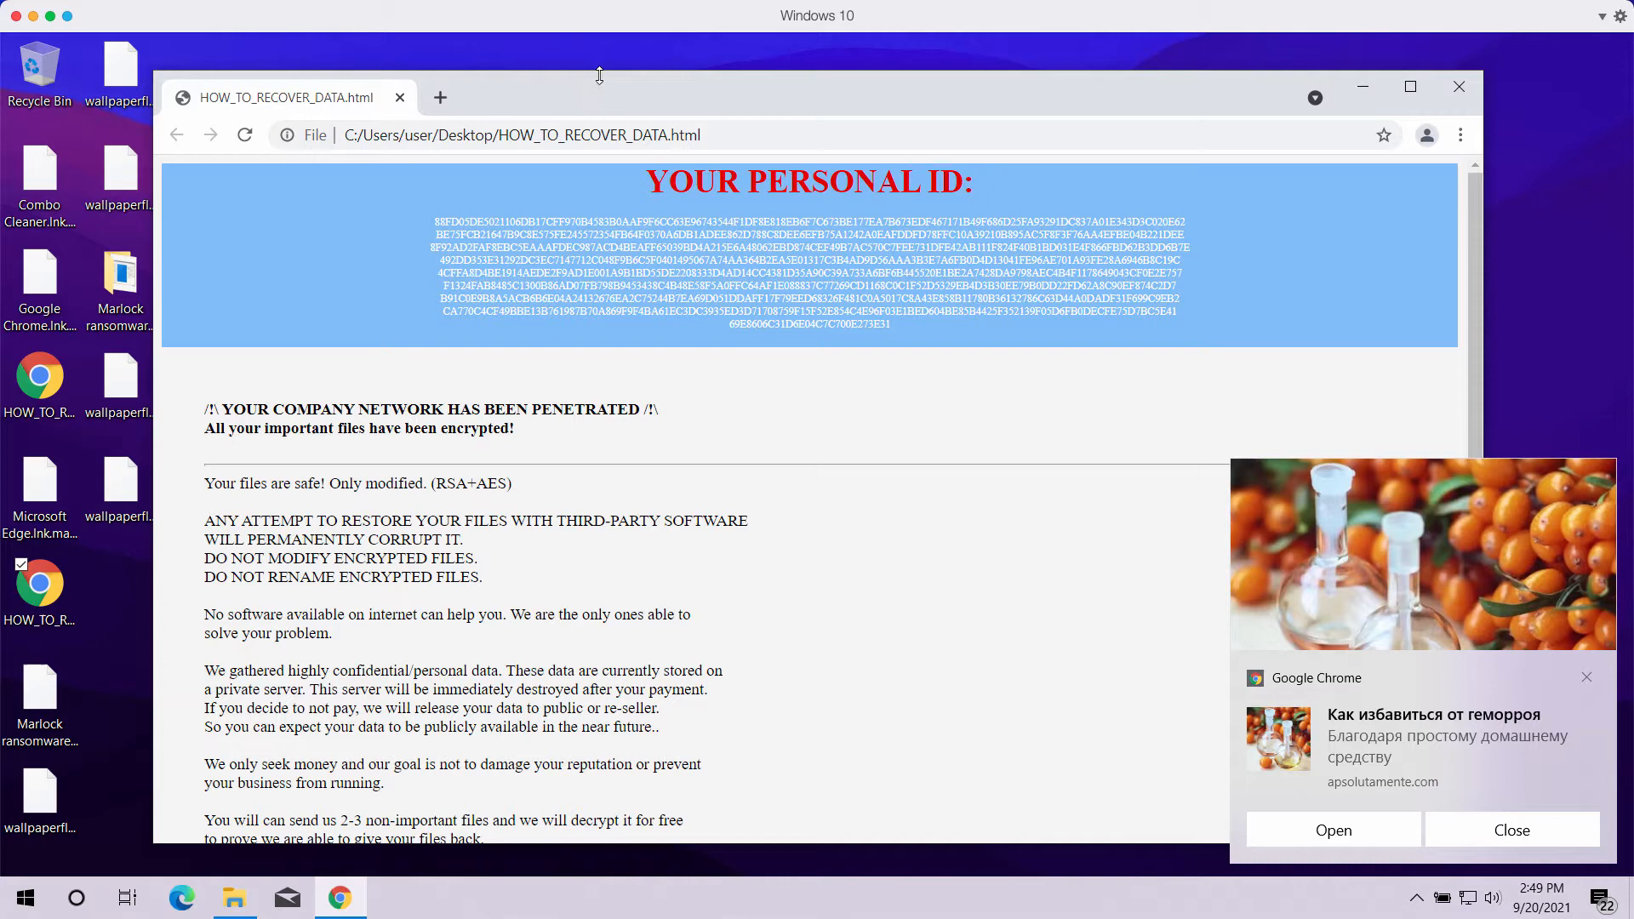
pyautogui.moveTo(1364, 87)
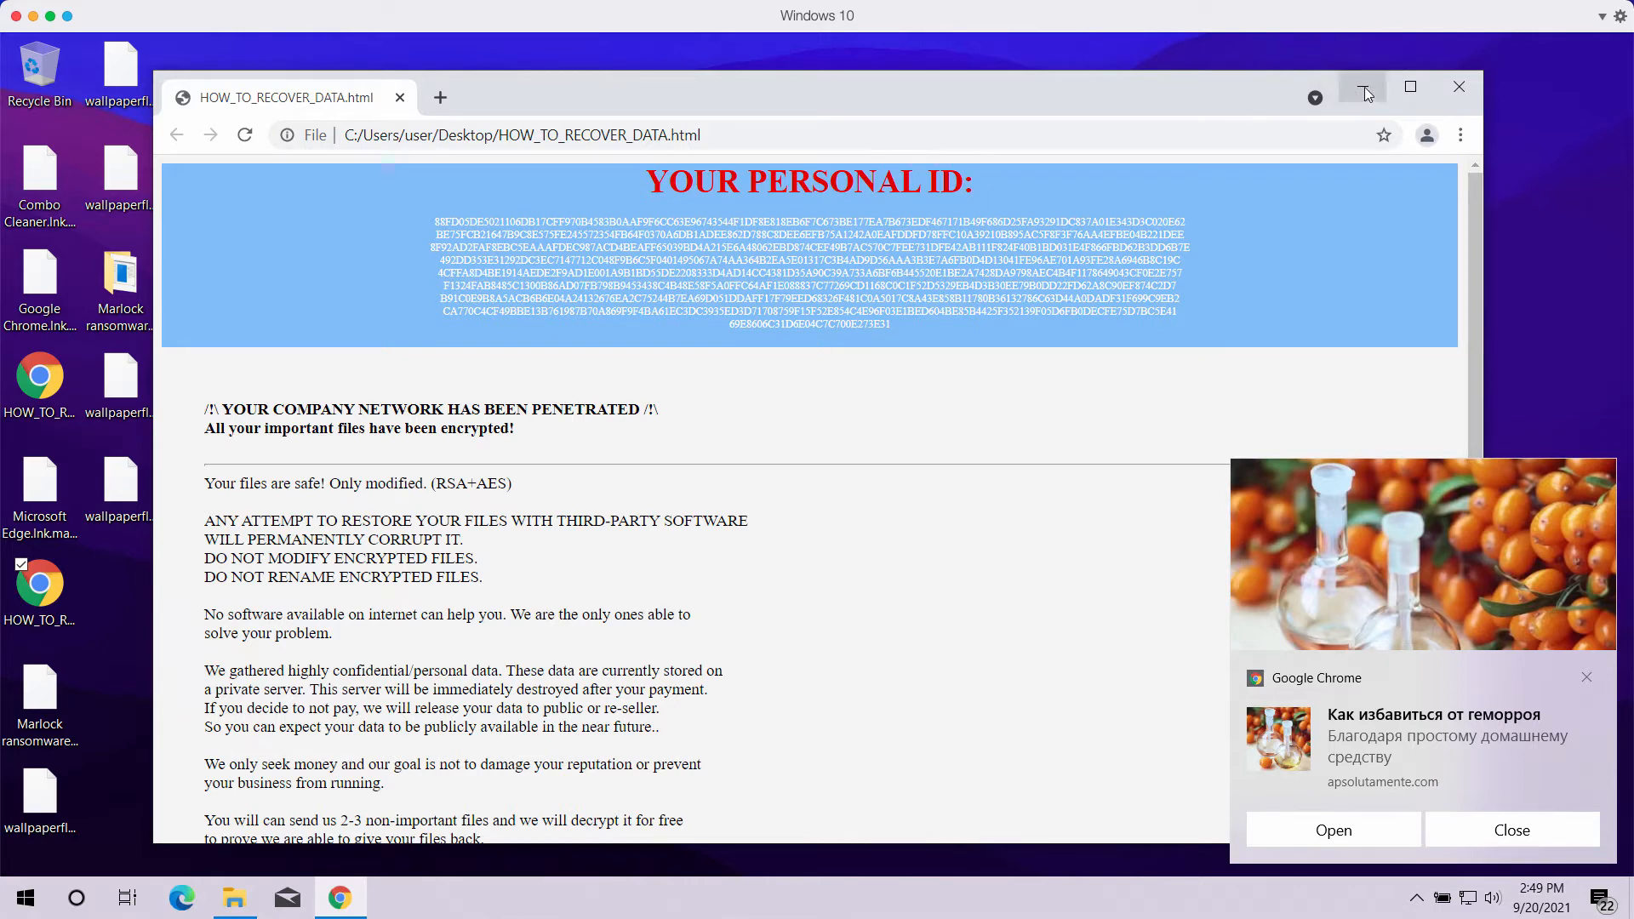
pyautogui.moveTo(1363, 87)
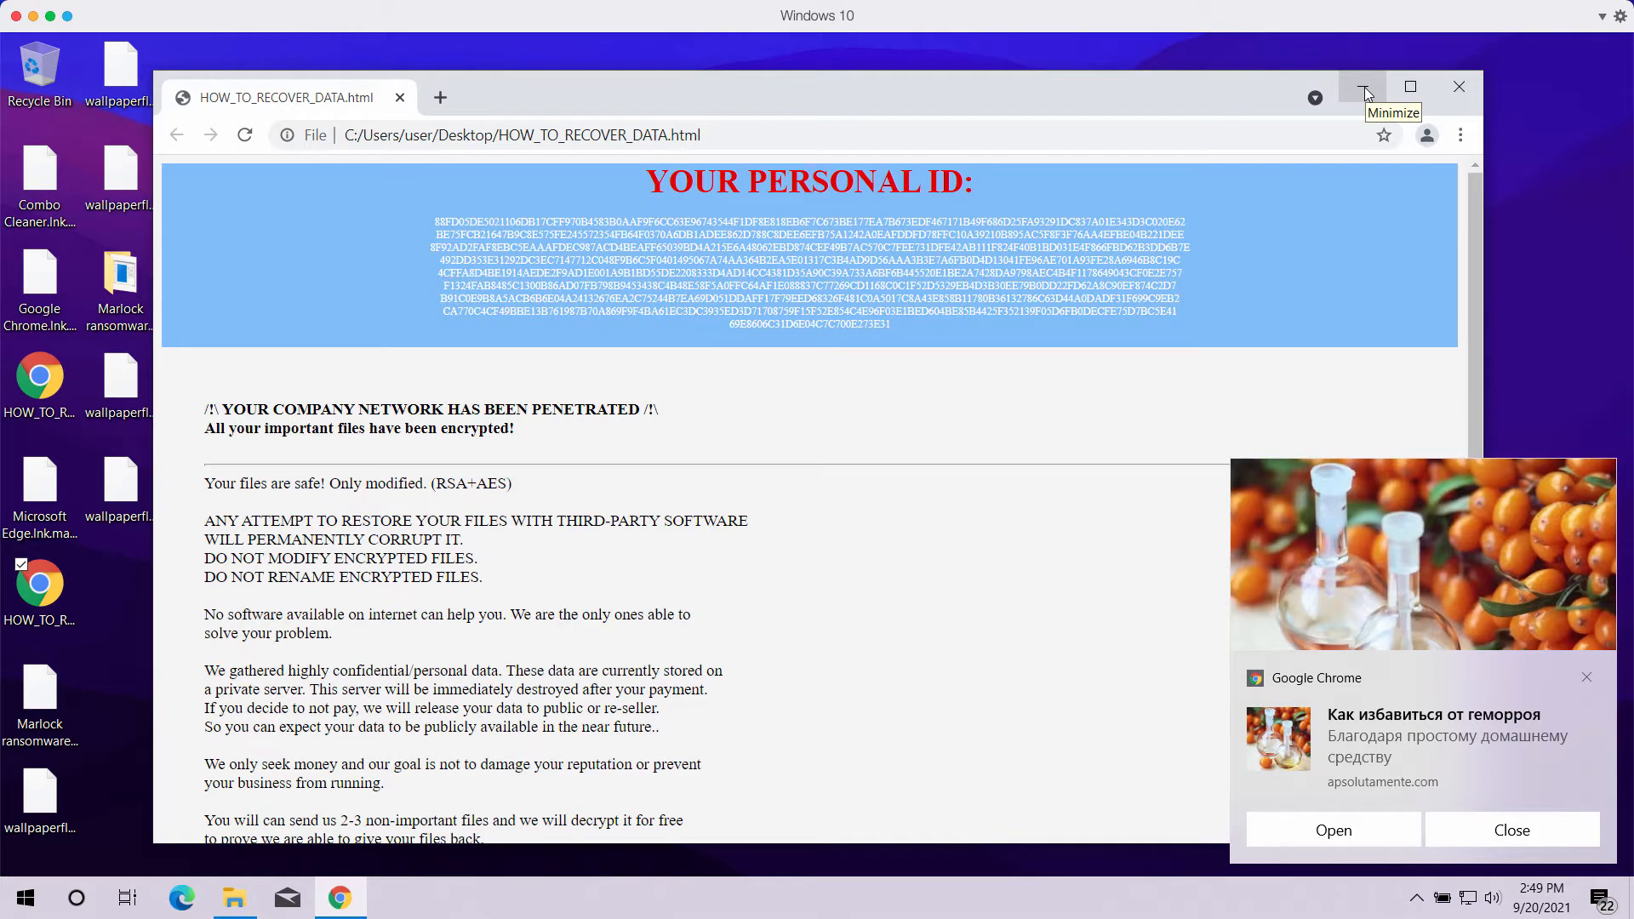
pyautogui.moveTo(546, 124)
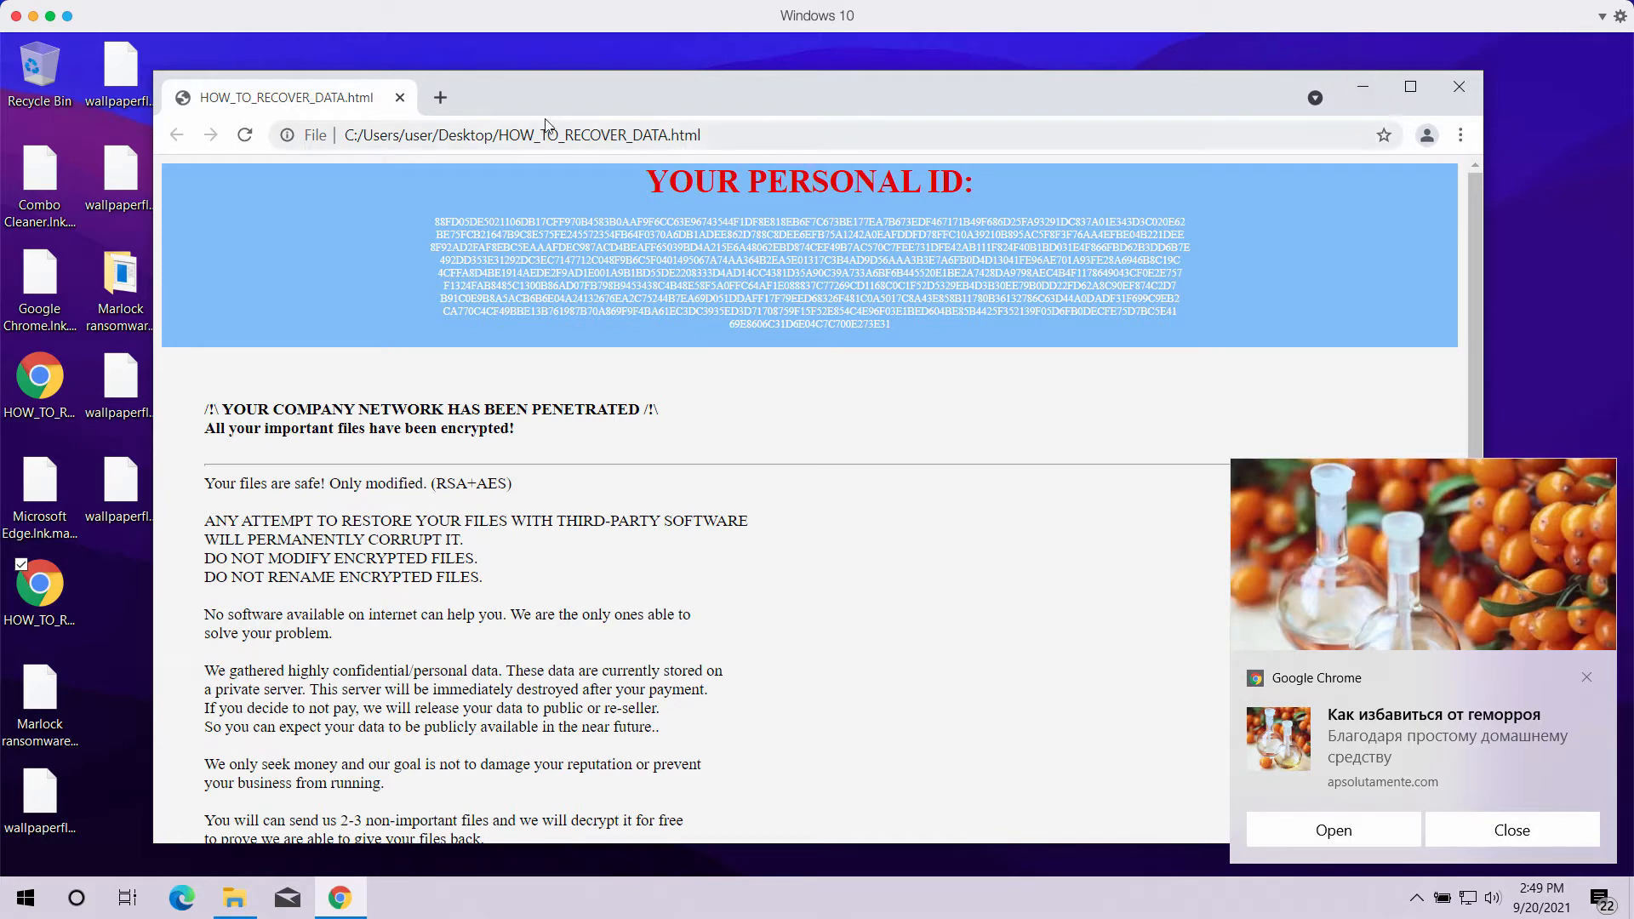
pyautogui.click(439, 97)
pyautogui.write('combocleaner.com')
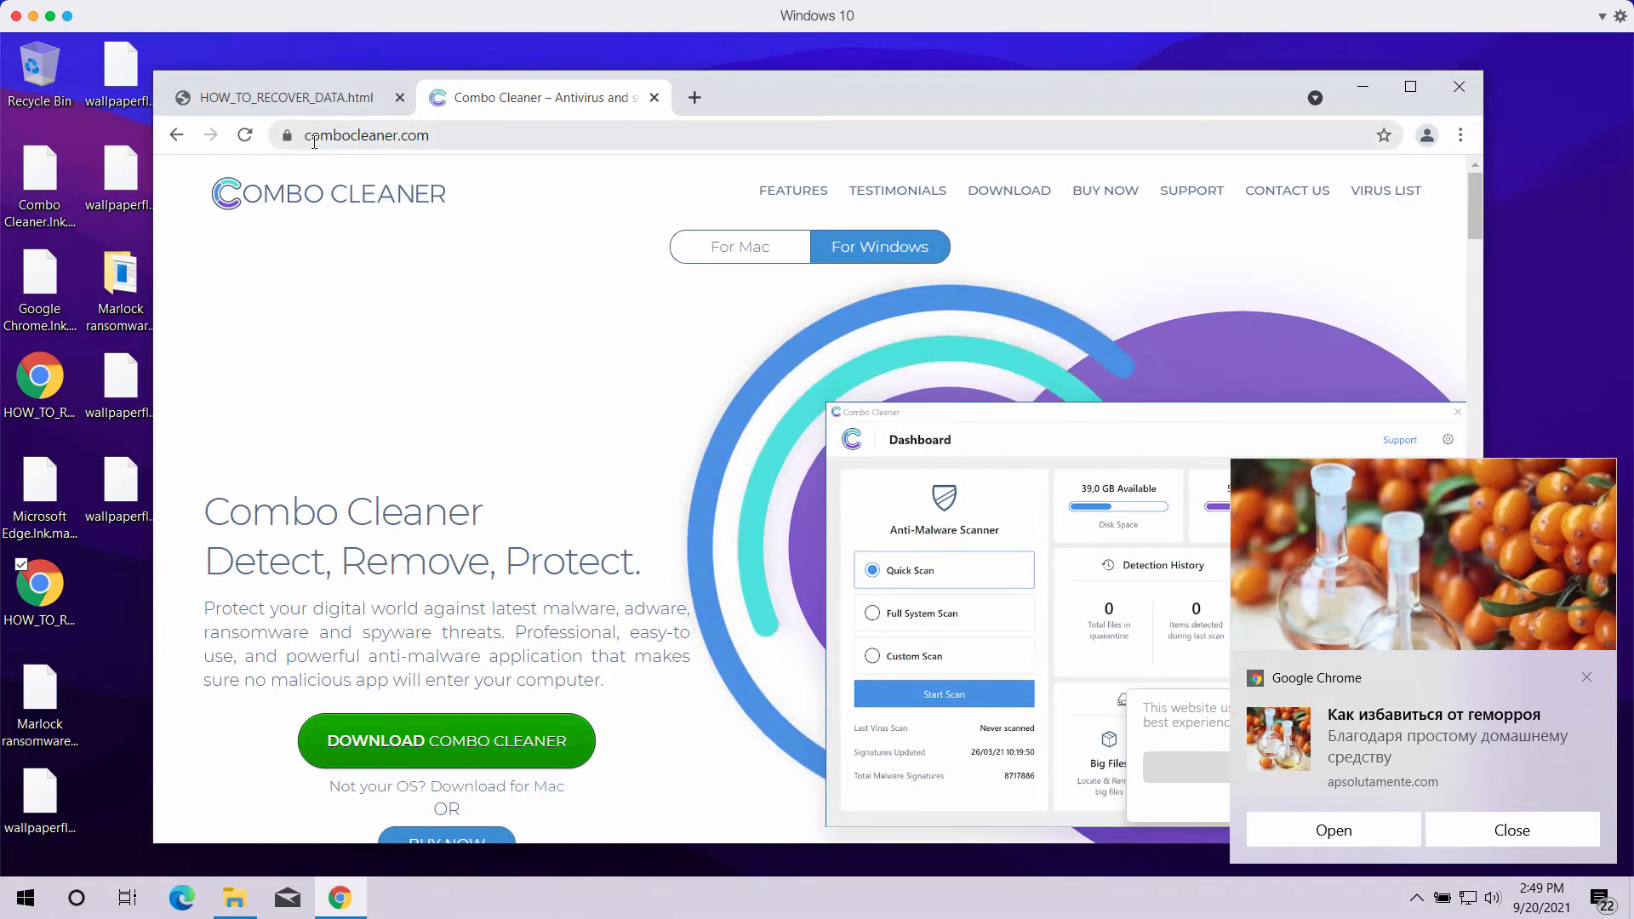
pyautogui.moveTo(1389, 109)
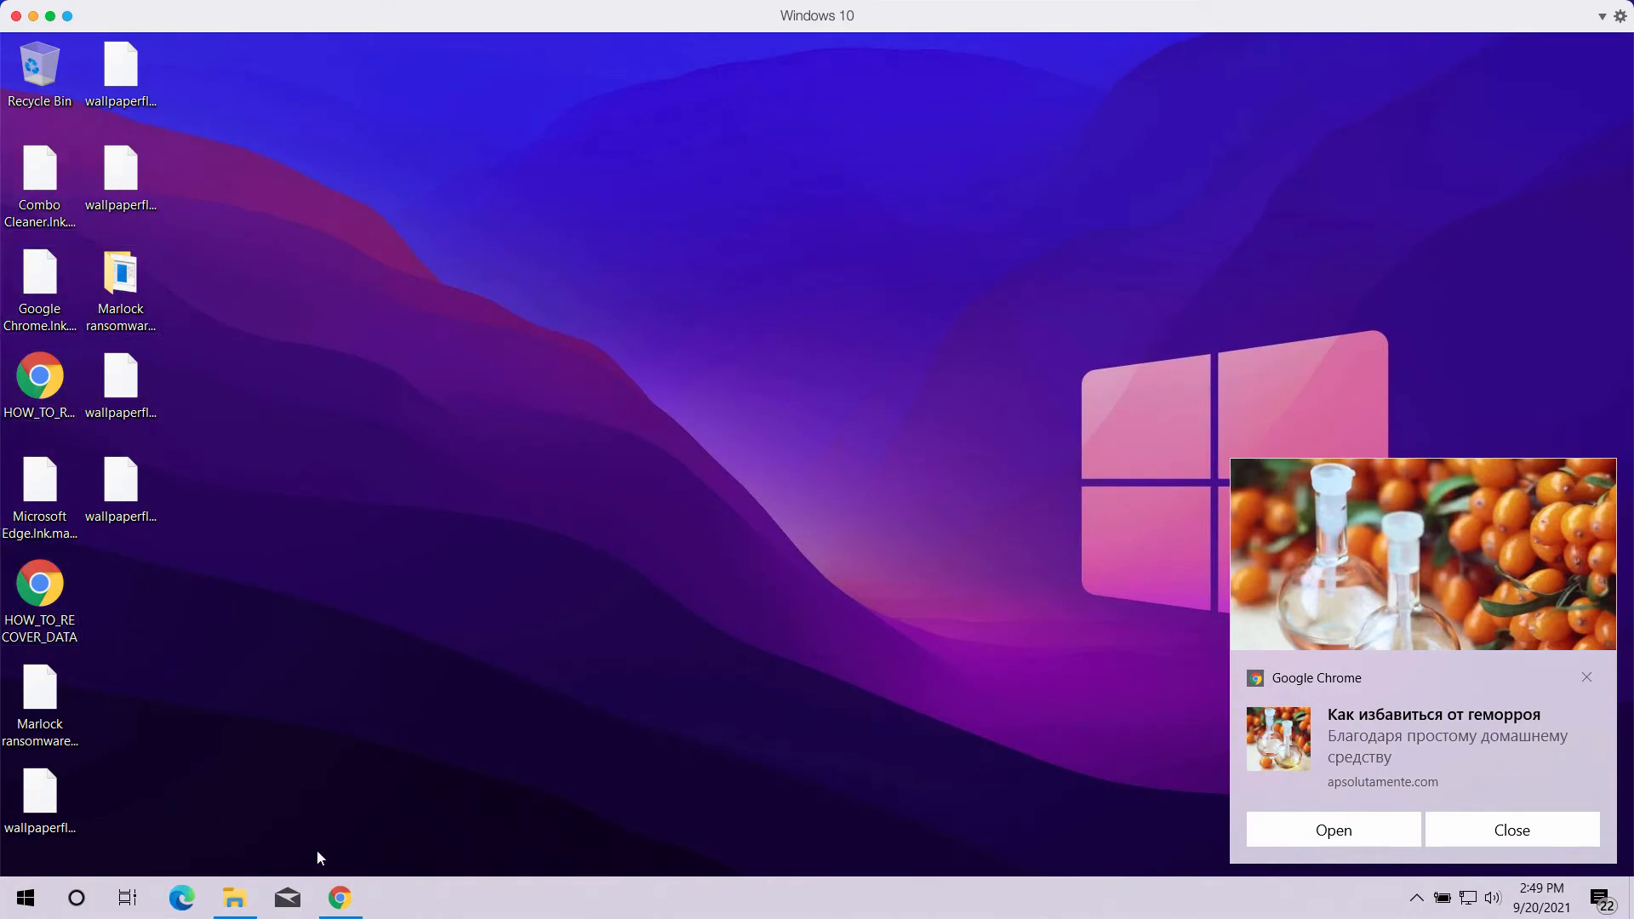
# Bring up the Combo Cleaner dashboard with Quick Scan as the scan type.
pyautogui.click(340, 897)
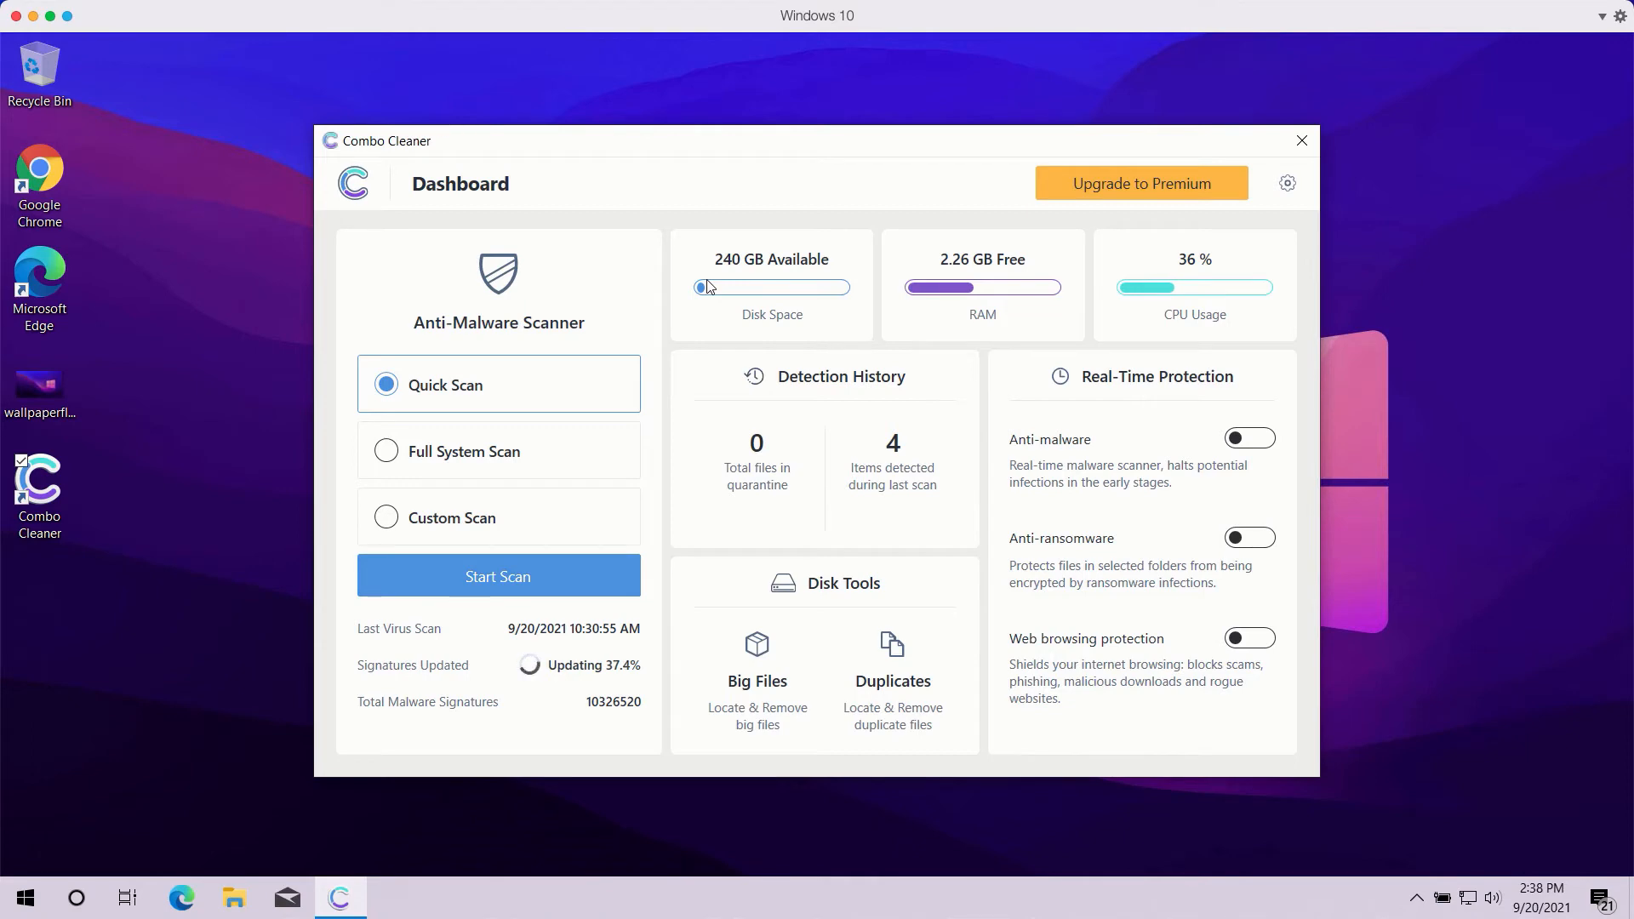
pyautogui.moveTo(443, 427)
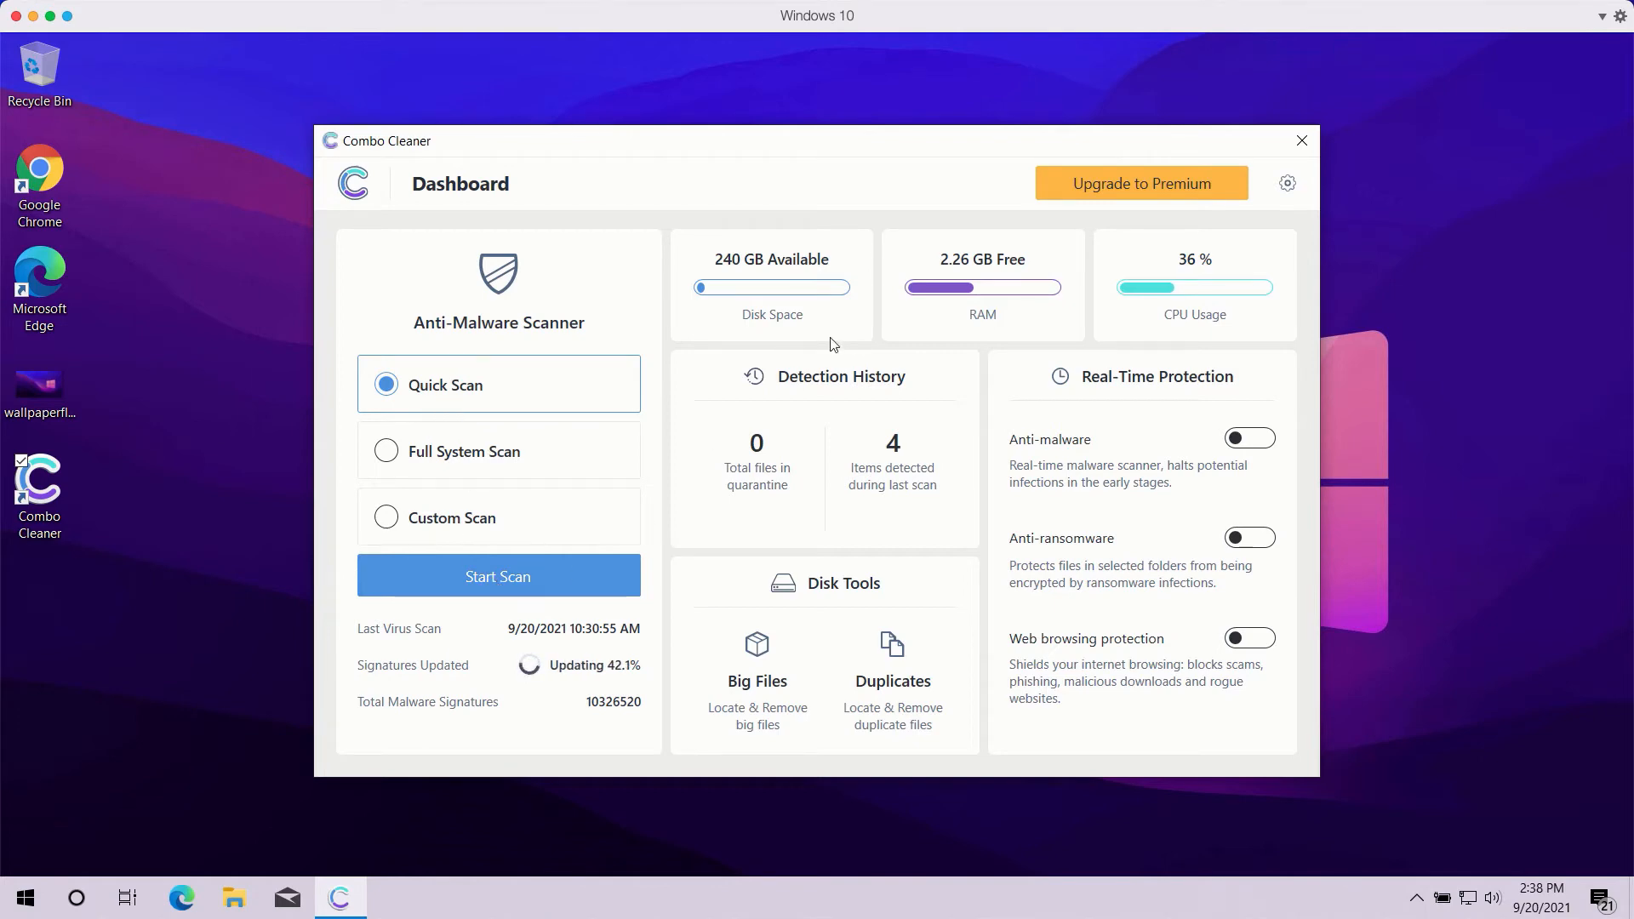
pyautogui.moveTo(497, 577)
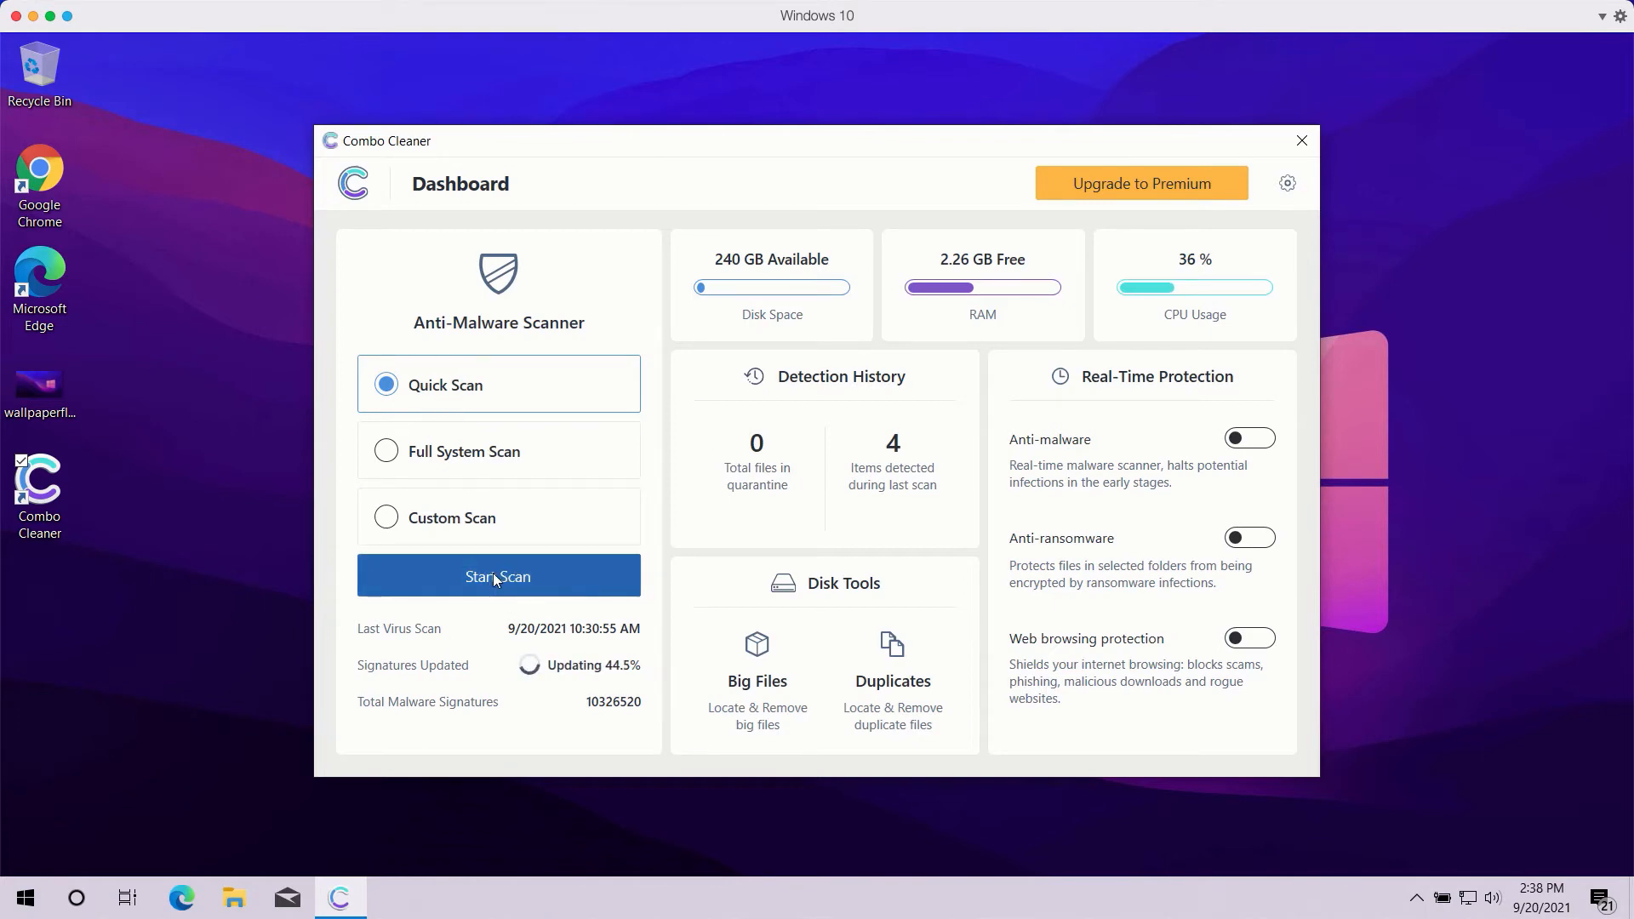
# Start the Quick Scan, then go to the program settings while it runs.
pyautogui.click(499, 577)
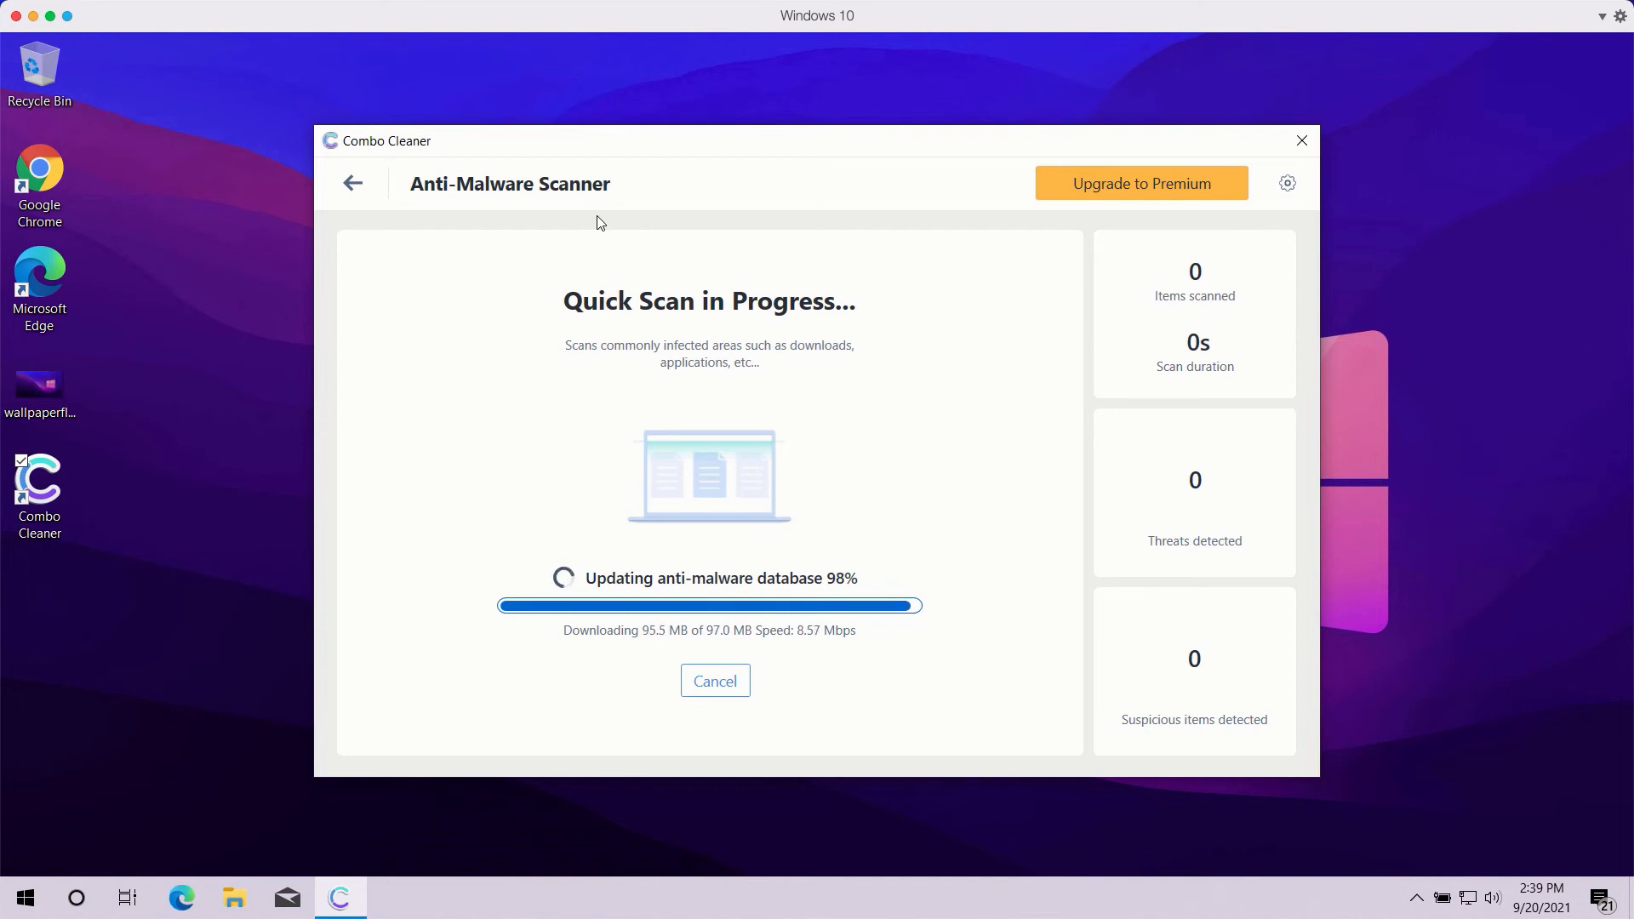
pyautogui.moveTo(865, 508)
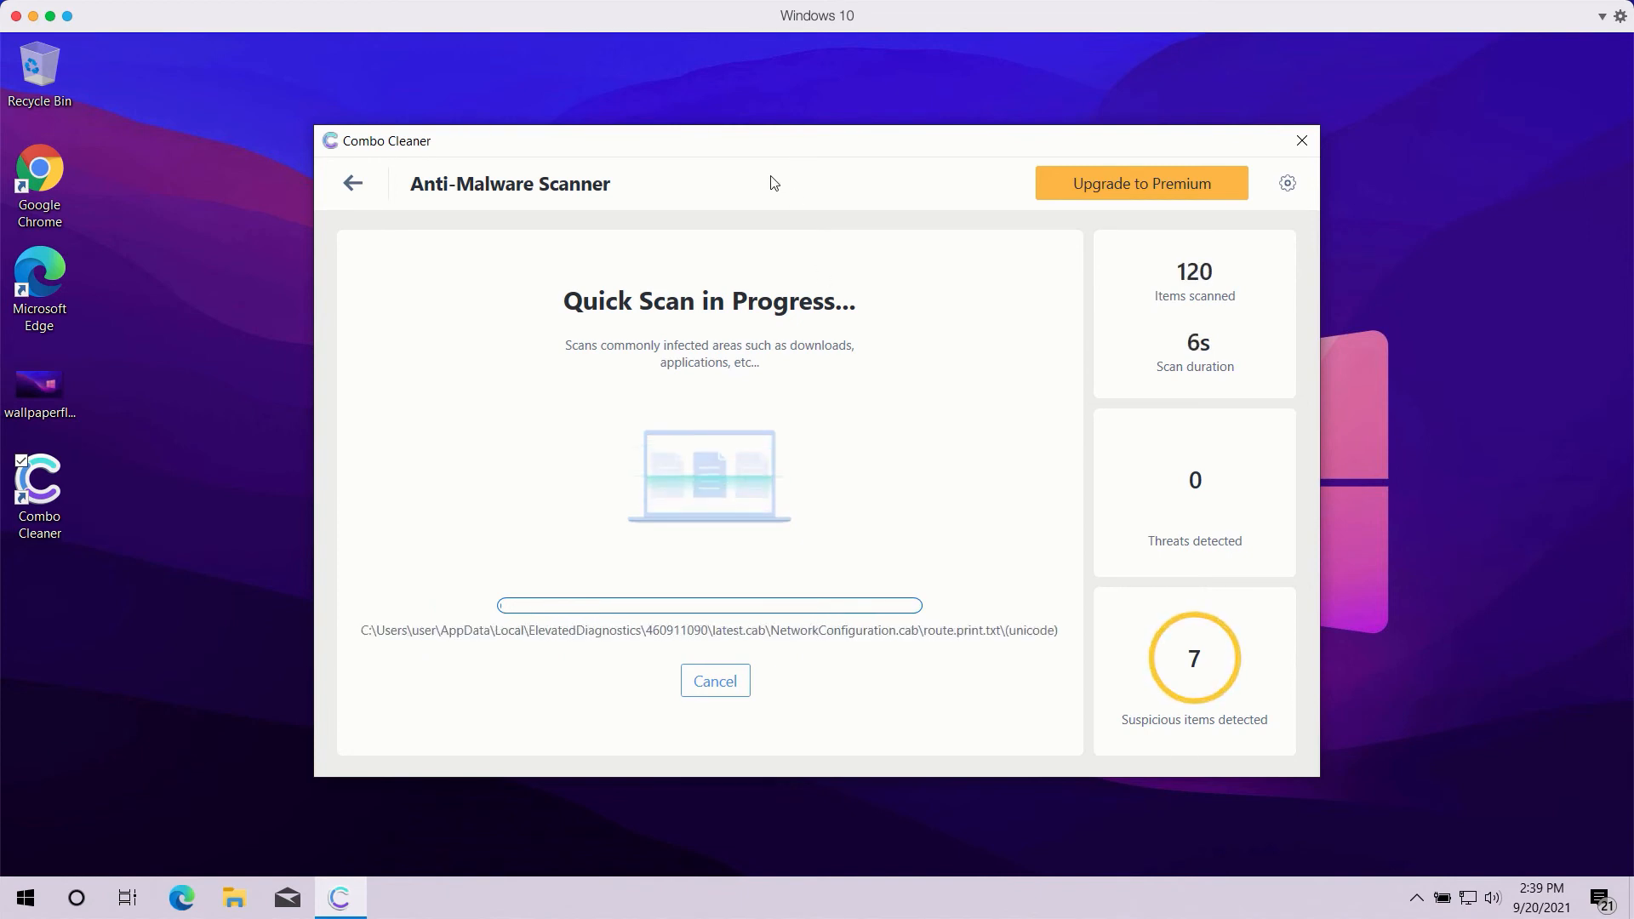
pyautogui.moveTo(847, 696)
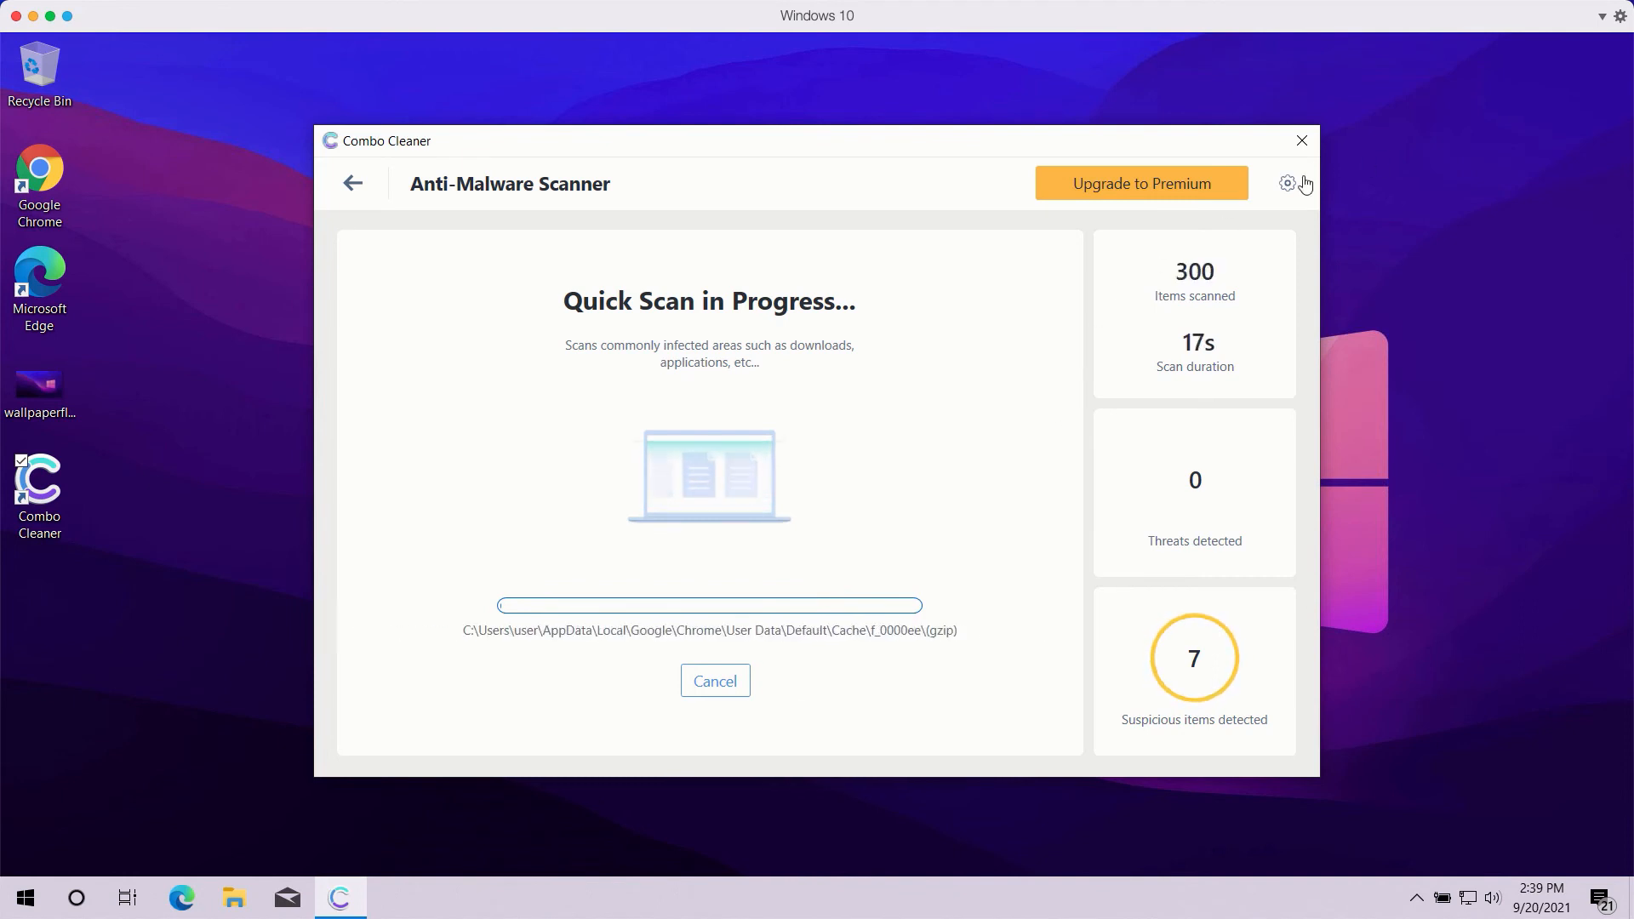
pyautogui.click(1286, 184)
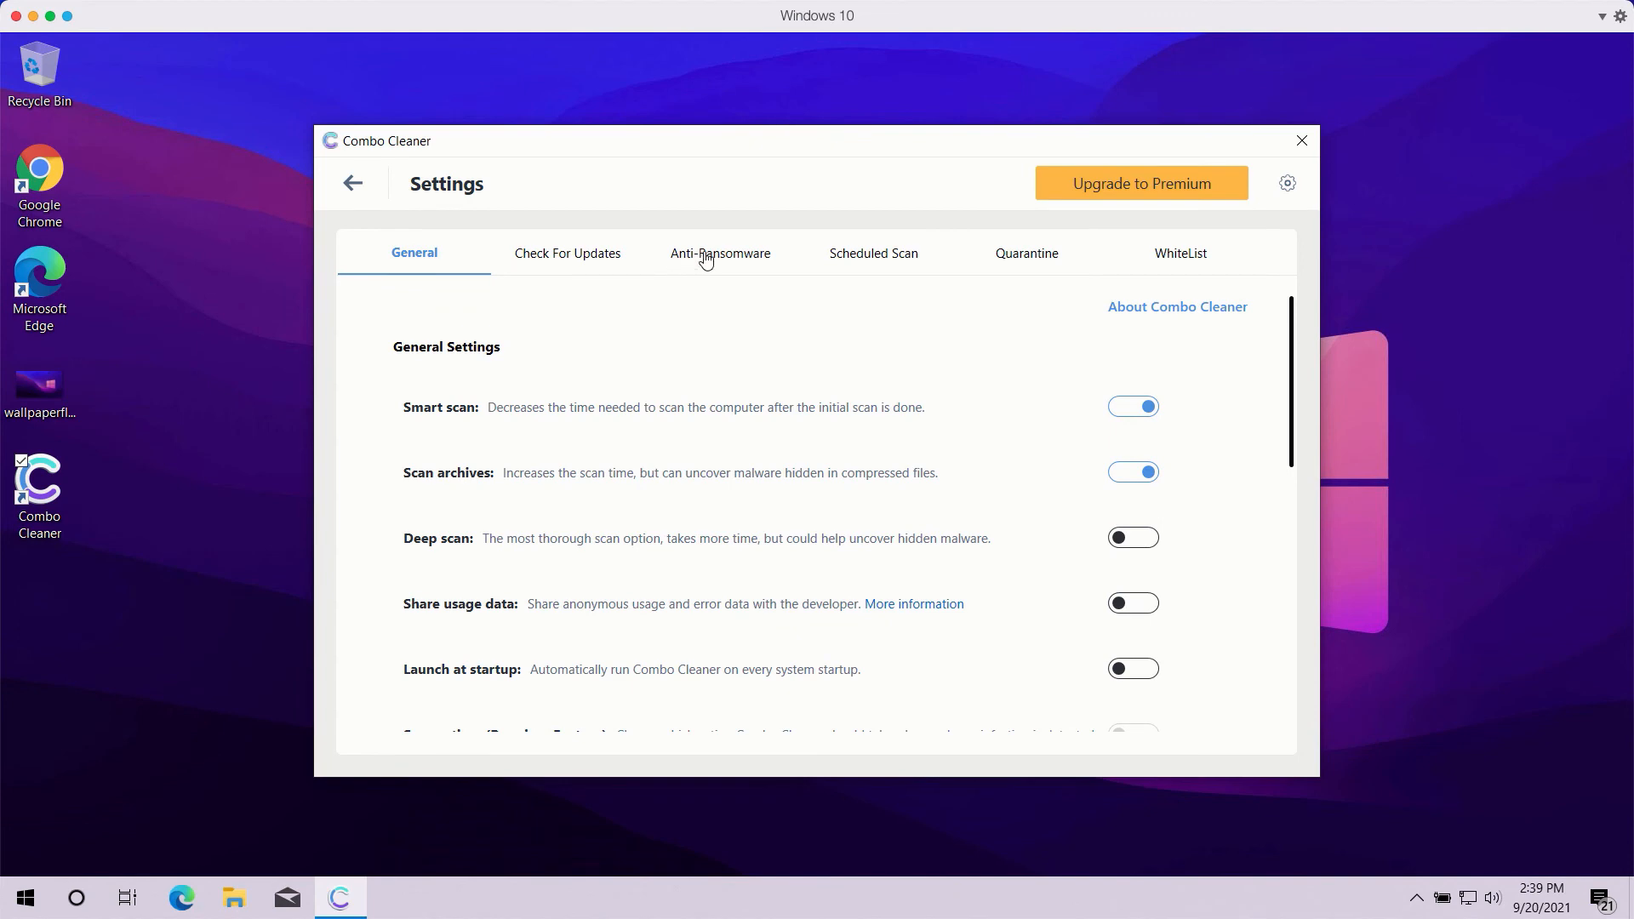
# Review the Anti-Ransomware protected folders settings and return to the dashboard.
pyautogui.click(720, 253)
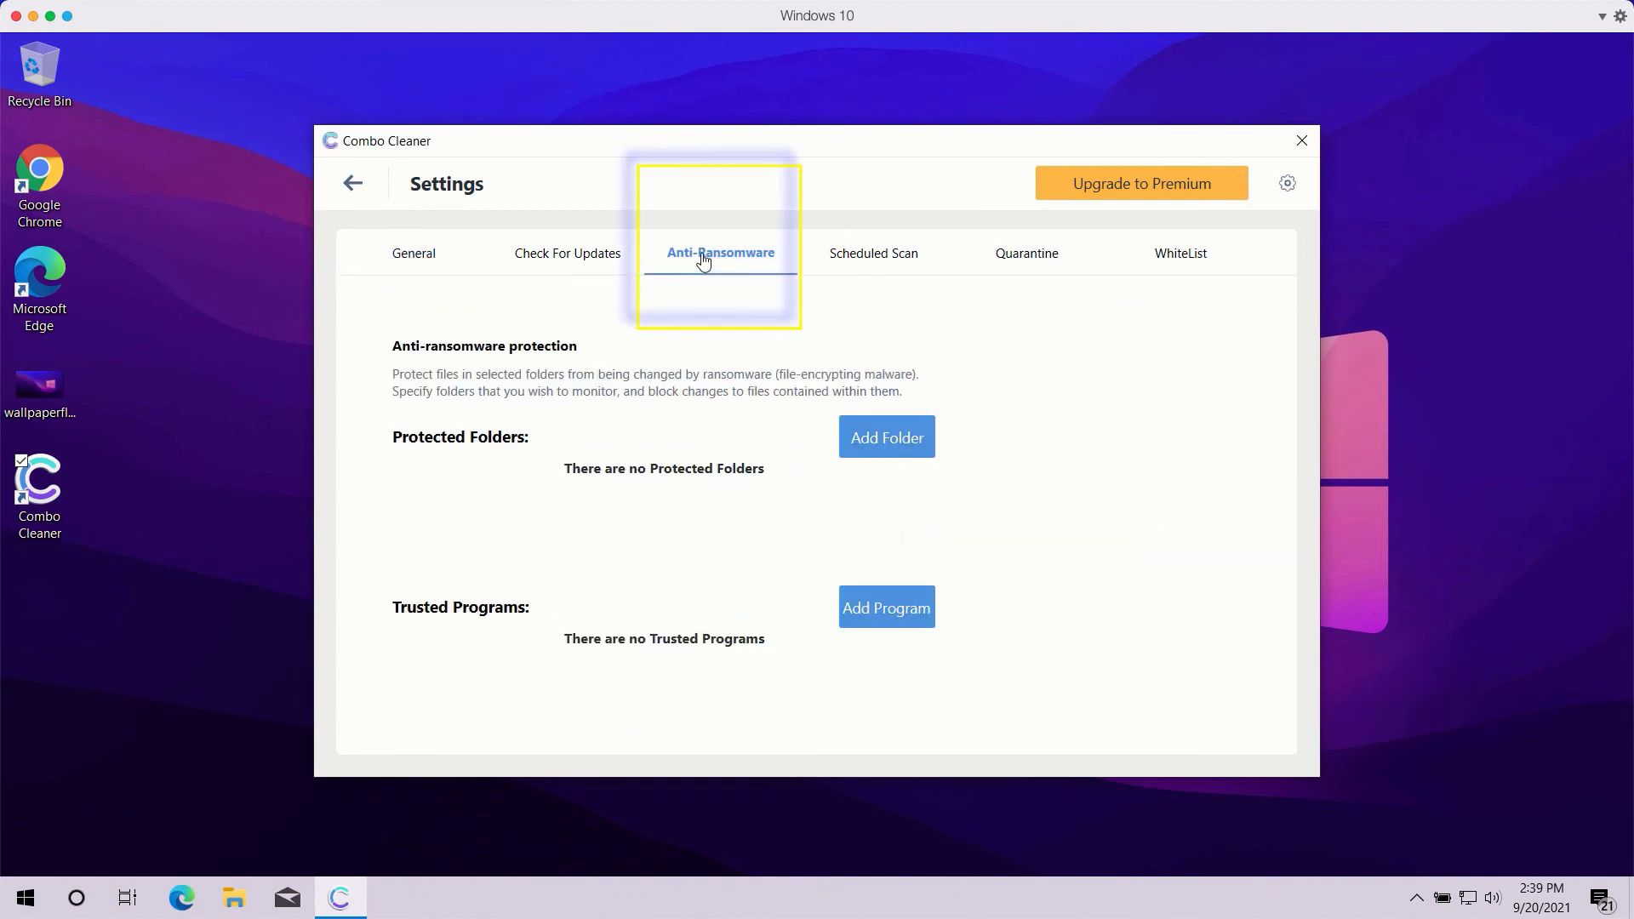
pyautogui.moveTo(716, 275)
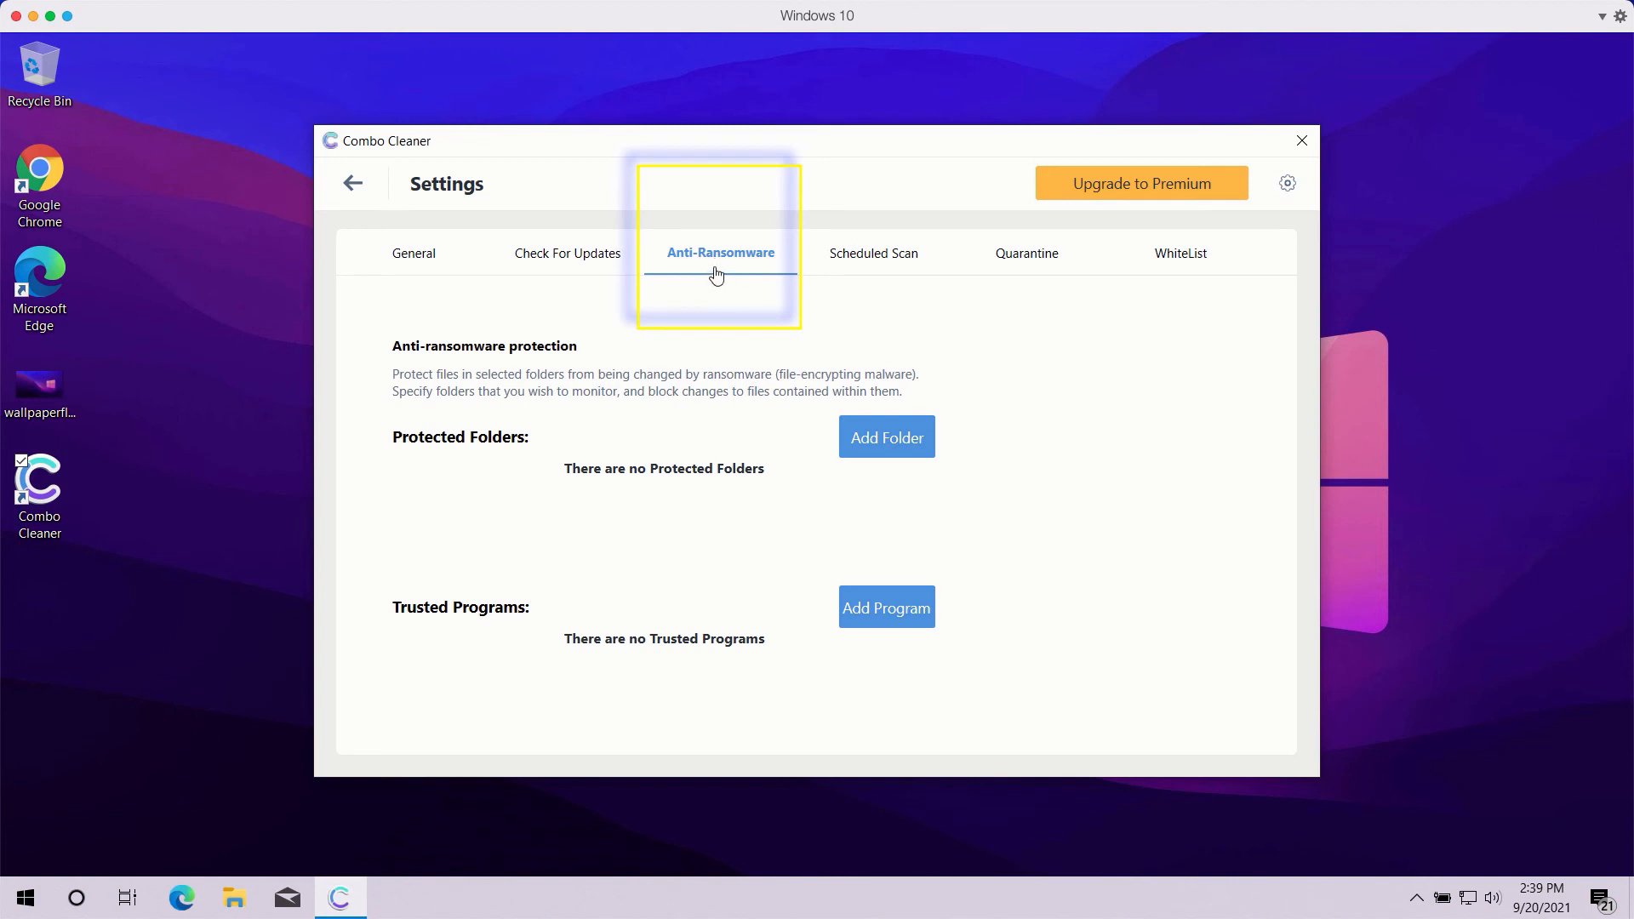
pyautogui.moveTo(901, 456)
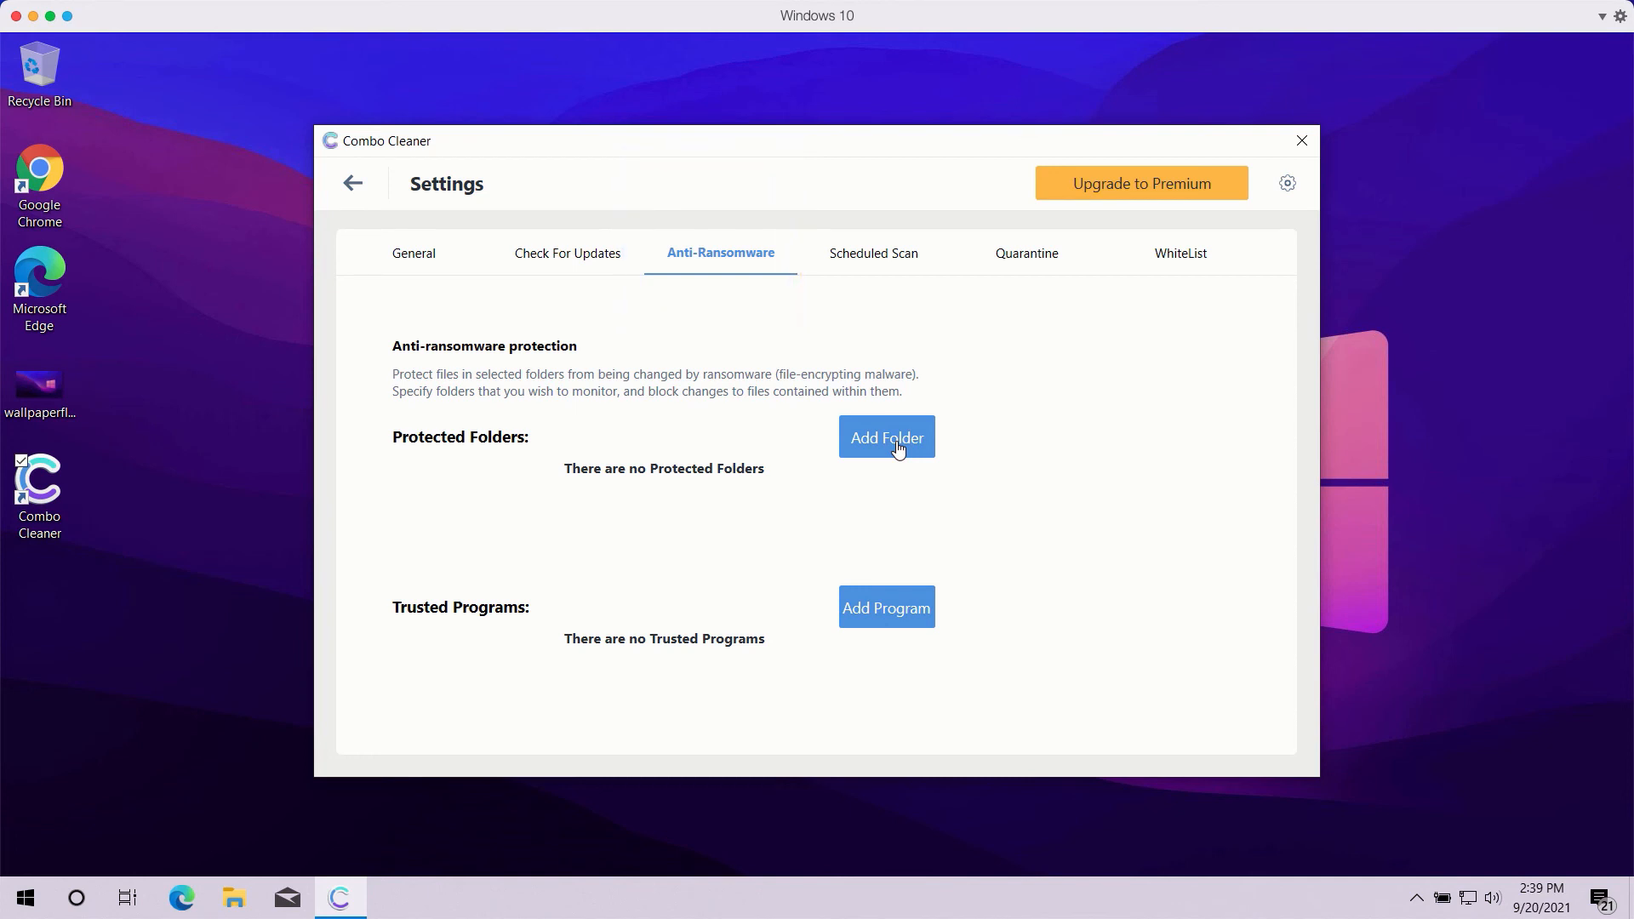
pyautogui.moveTo(863, 426)
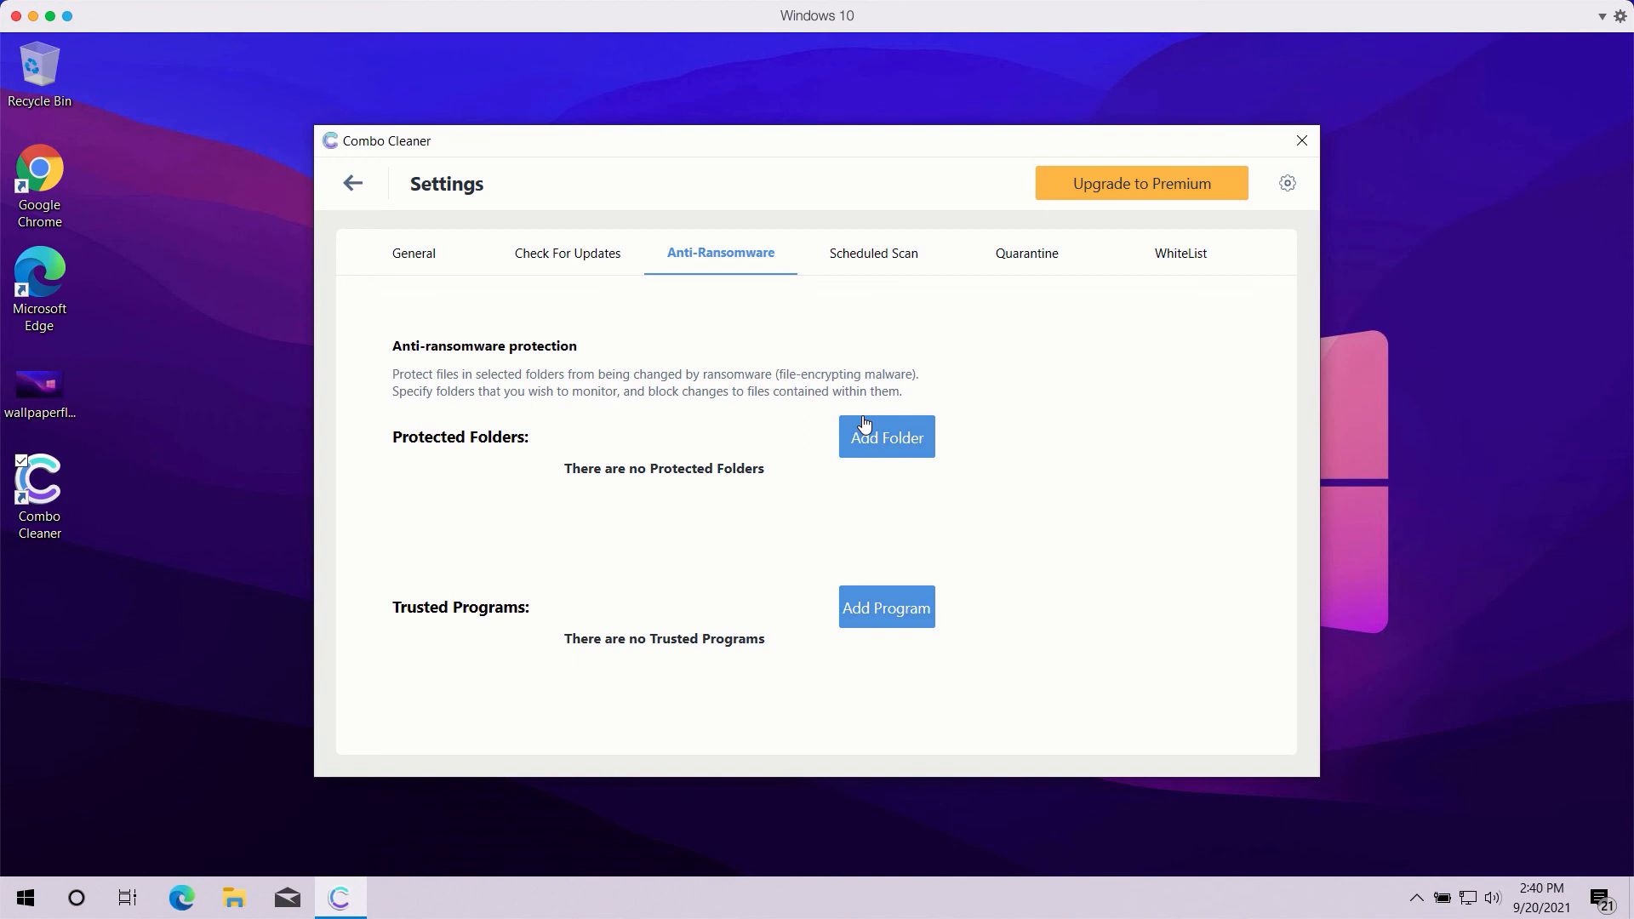
pyautogui.moveTo(804, 246)
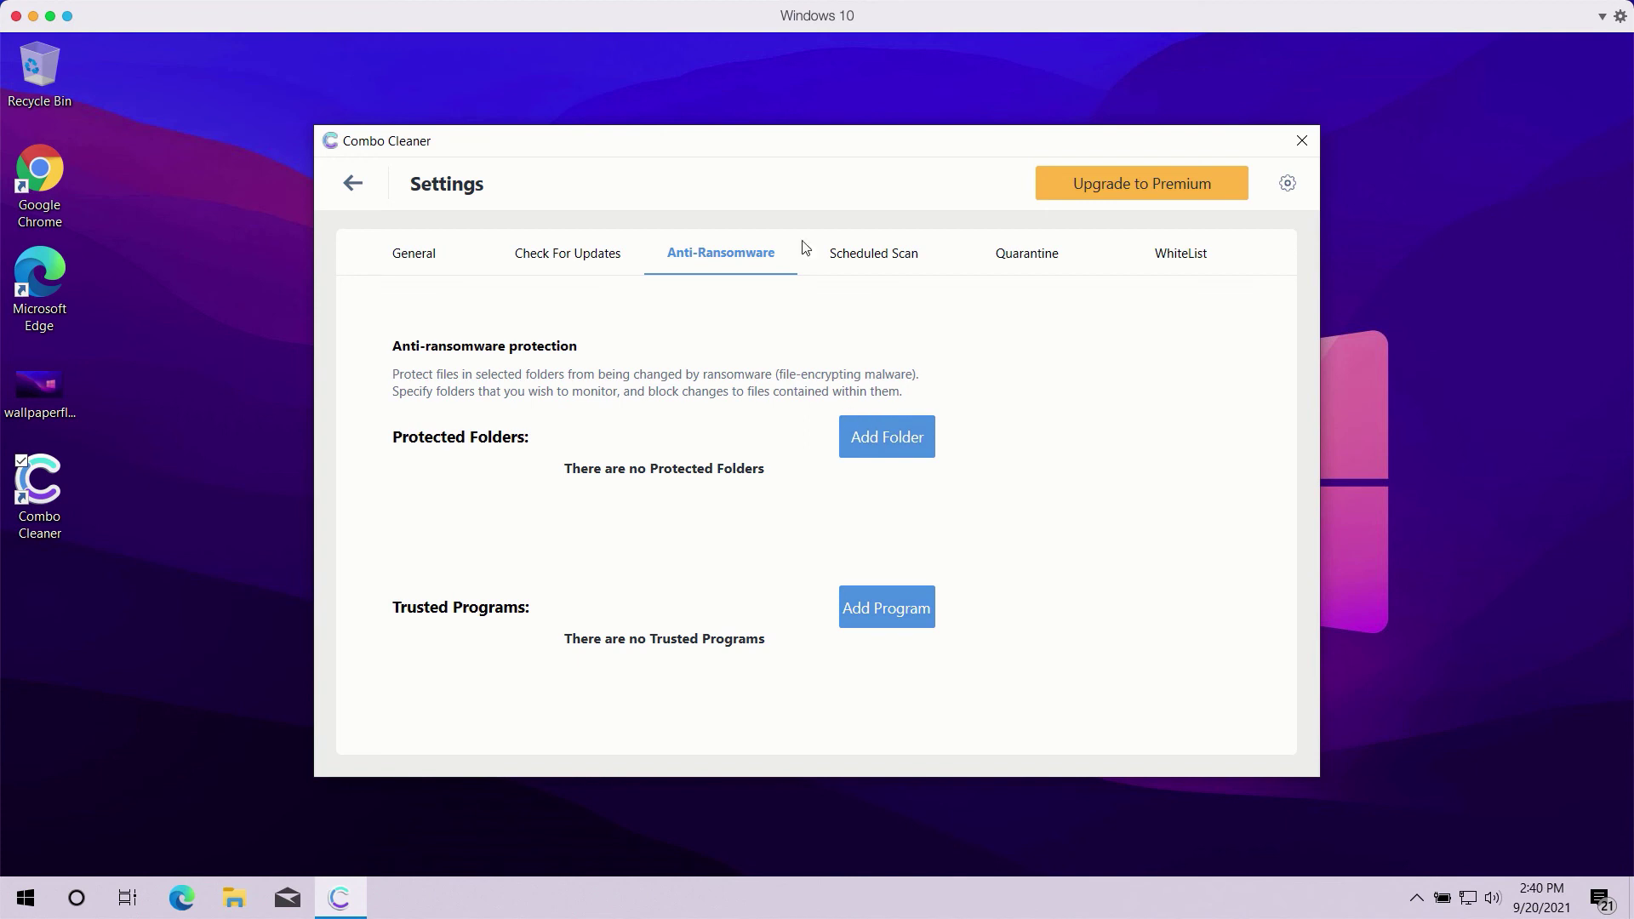
pyautogui.moveTo(414, 266)
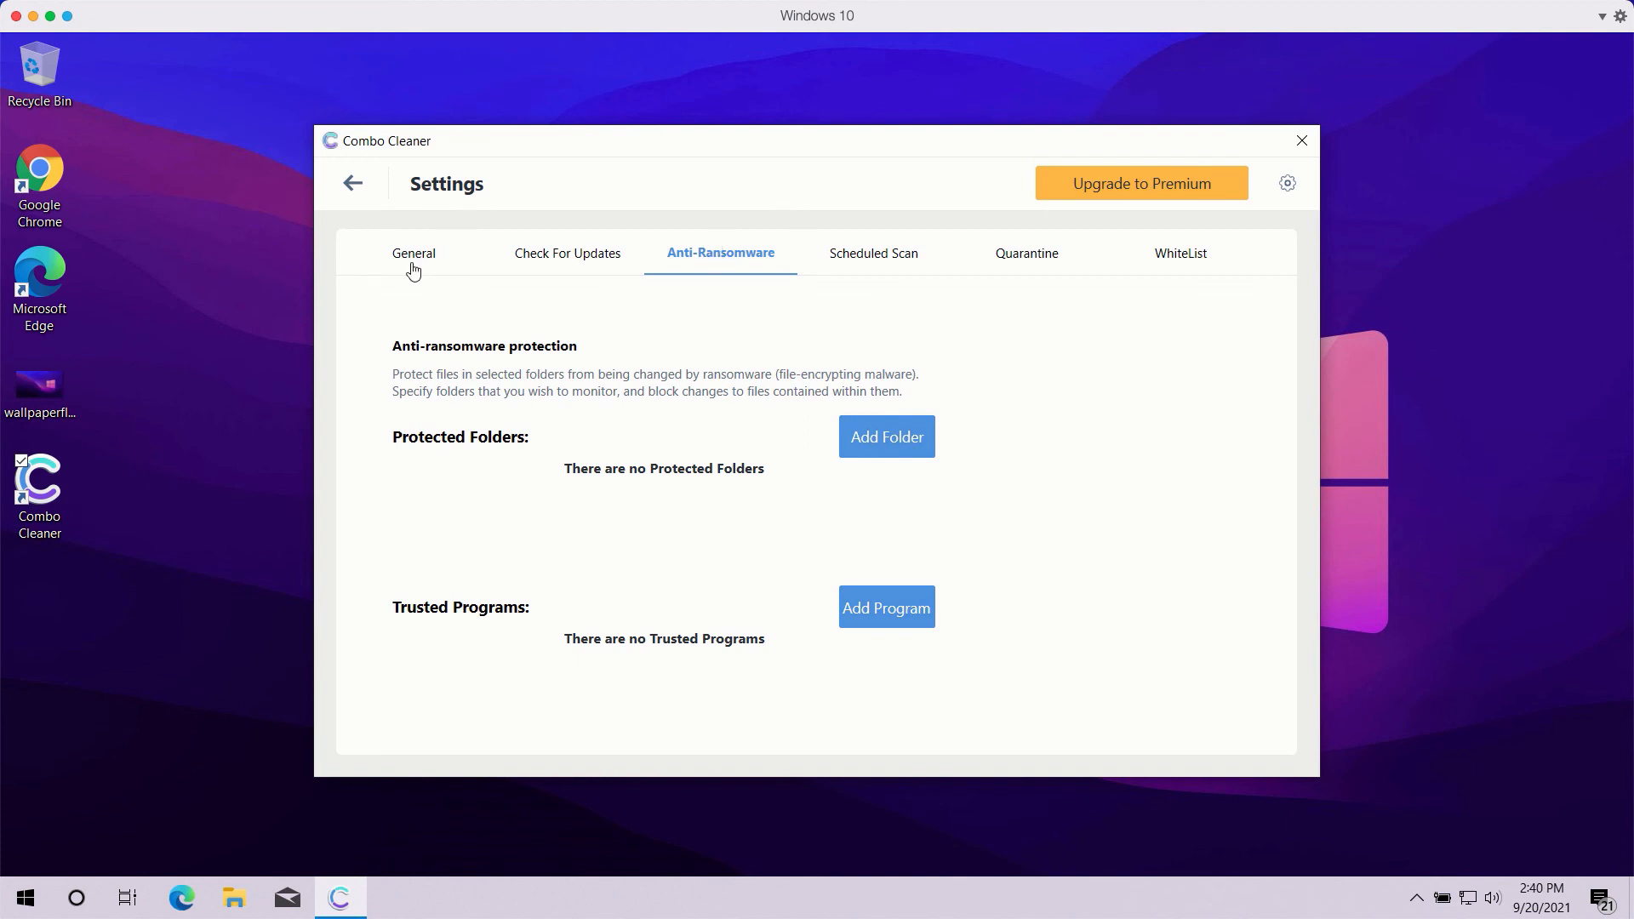
pyautogui.click(414, 253)
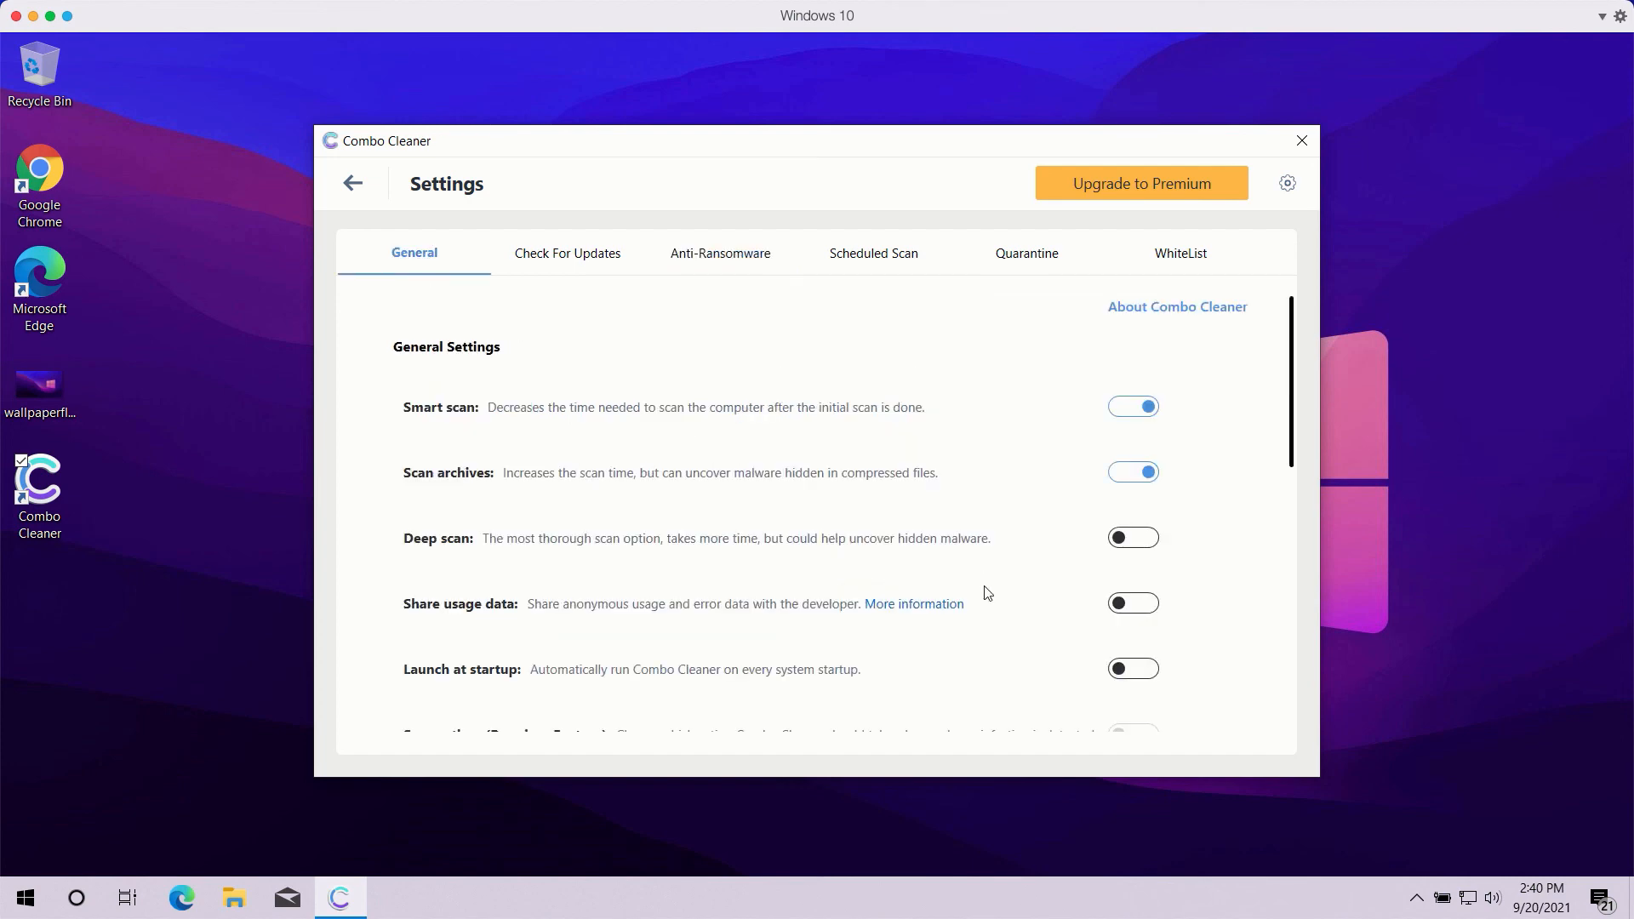
pyautogui.click(353, 184)
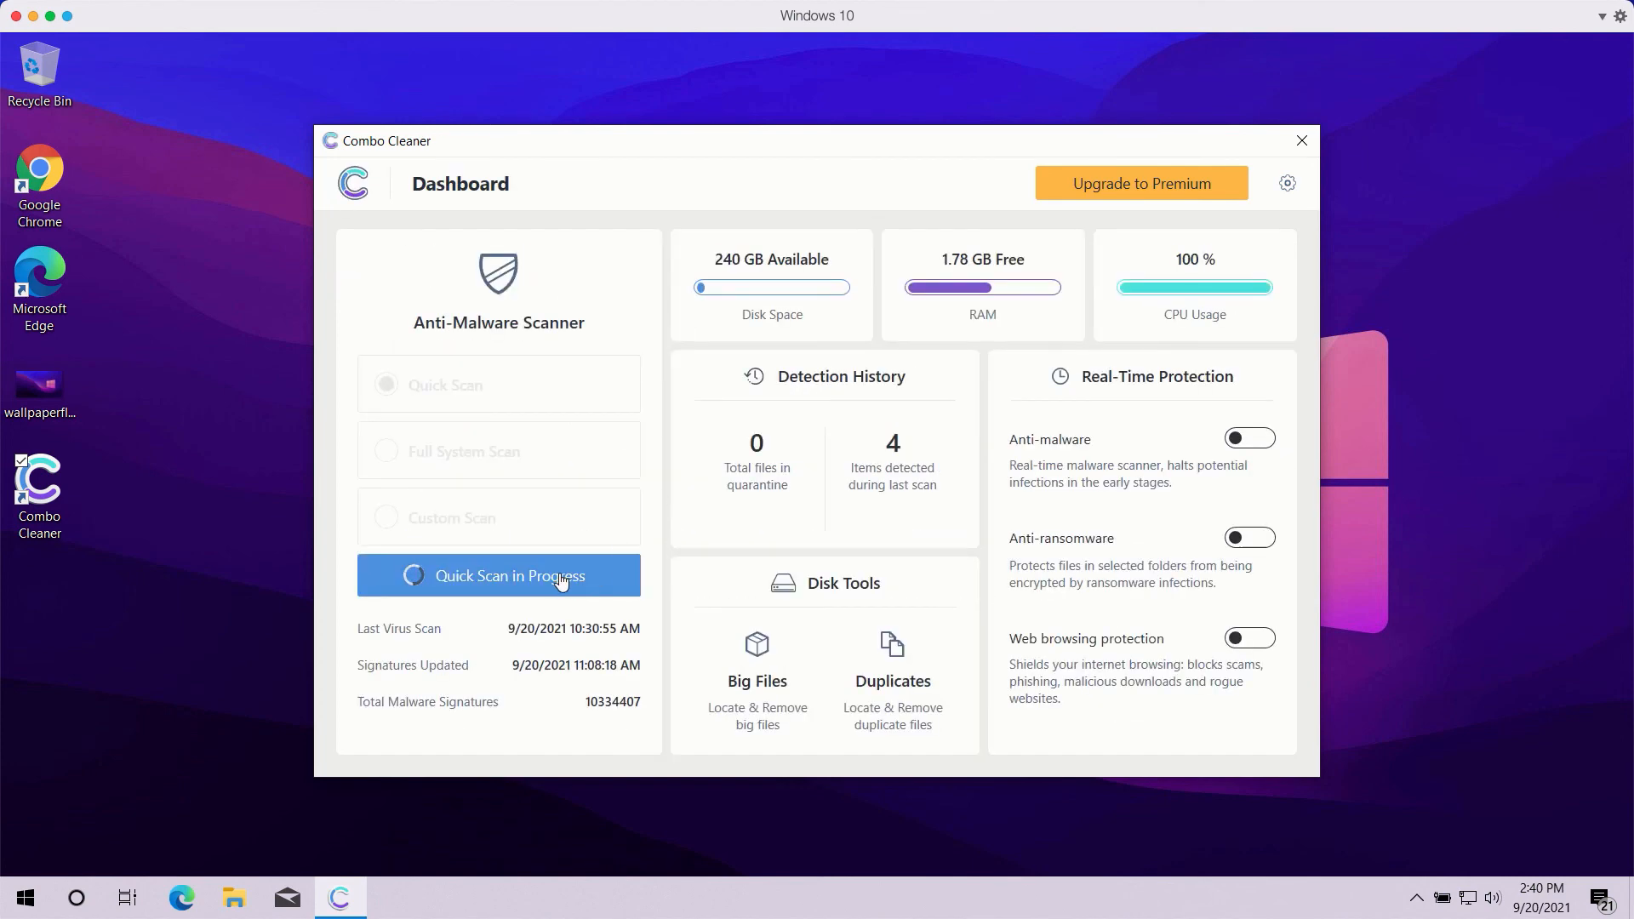
# Cancel the running Quick Scan to show its 7 detected spam ad items.
pyautogui.click(498, 575)
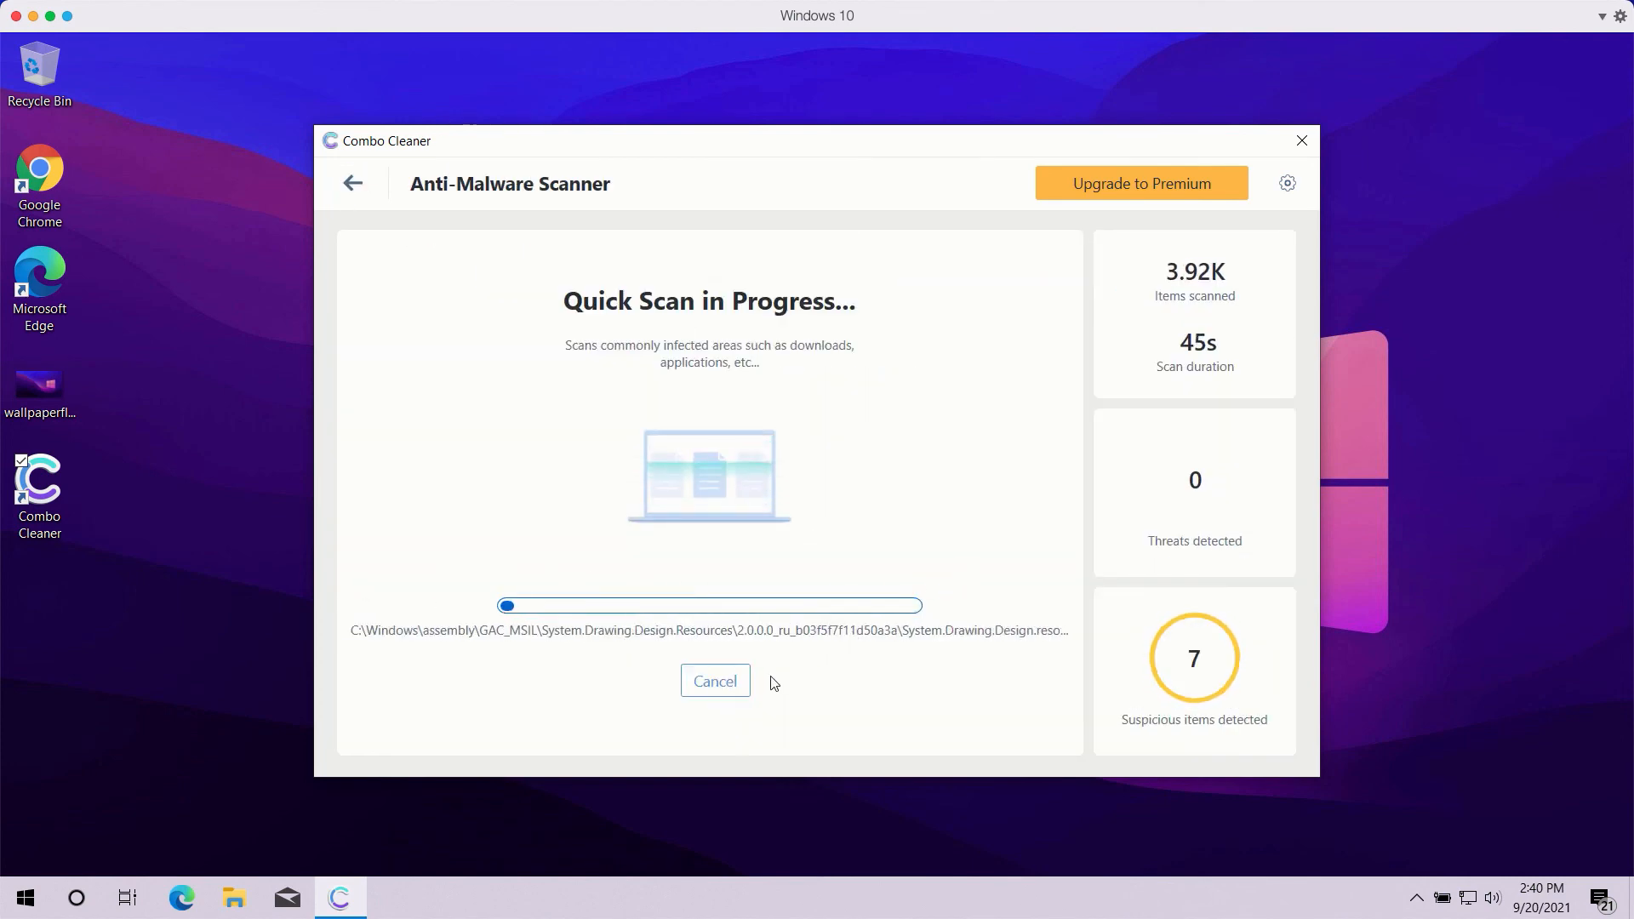
pyautogui.click(713, 681)
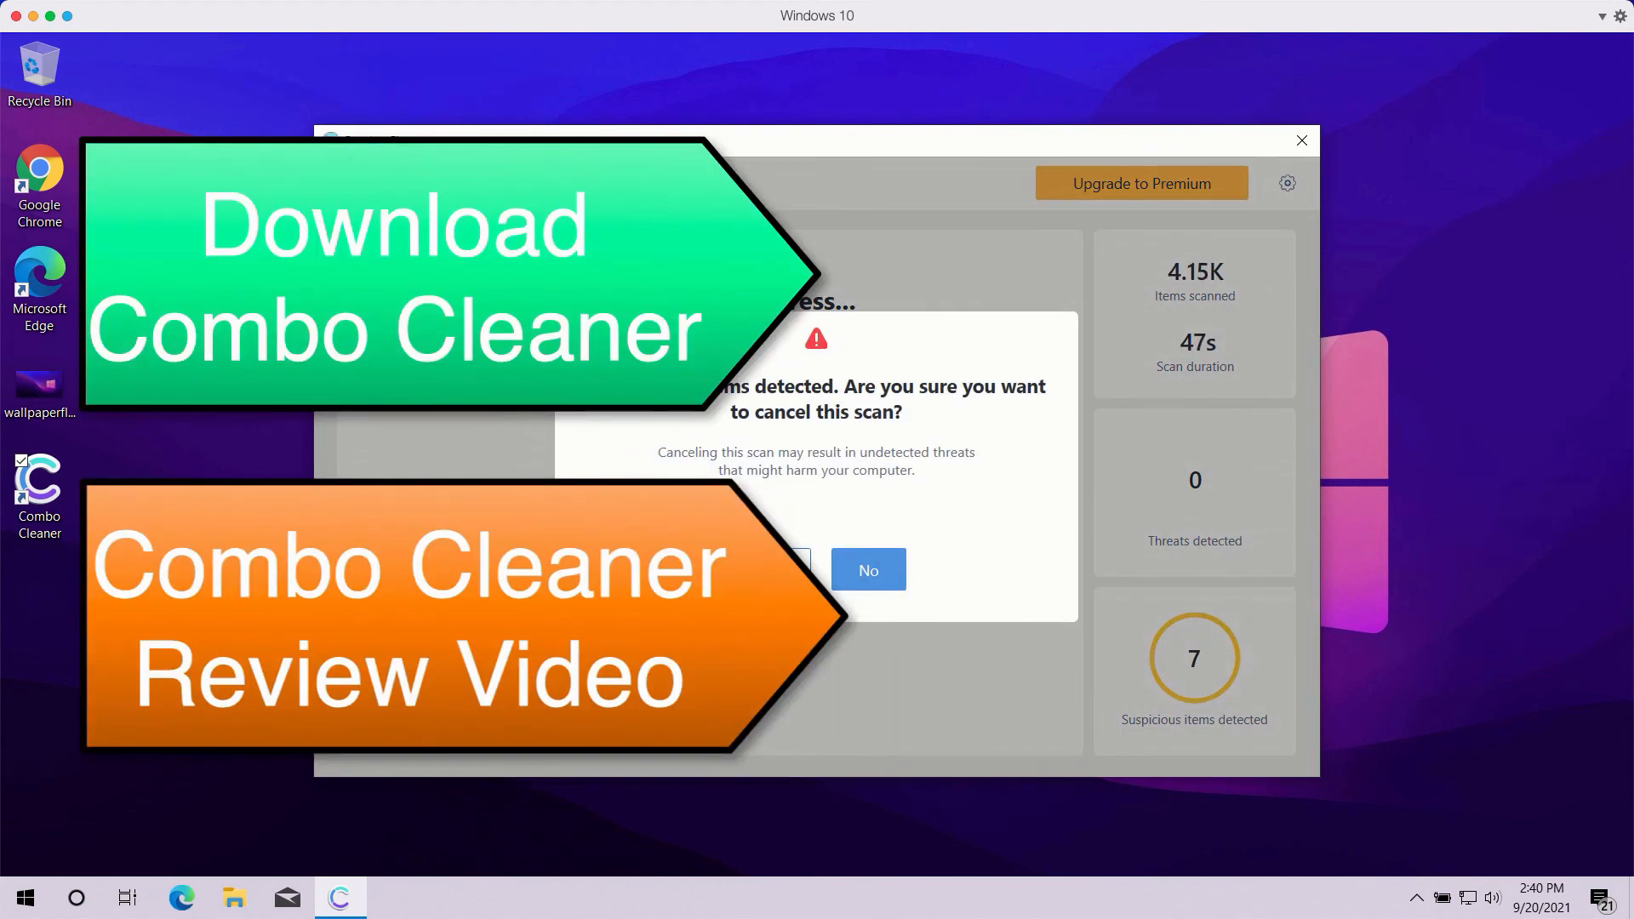
pyautogui.click(866, 568)
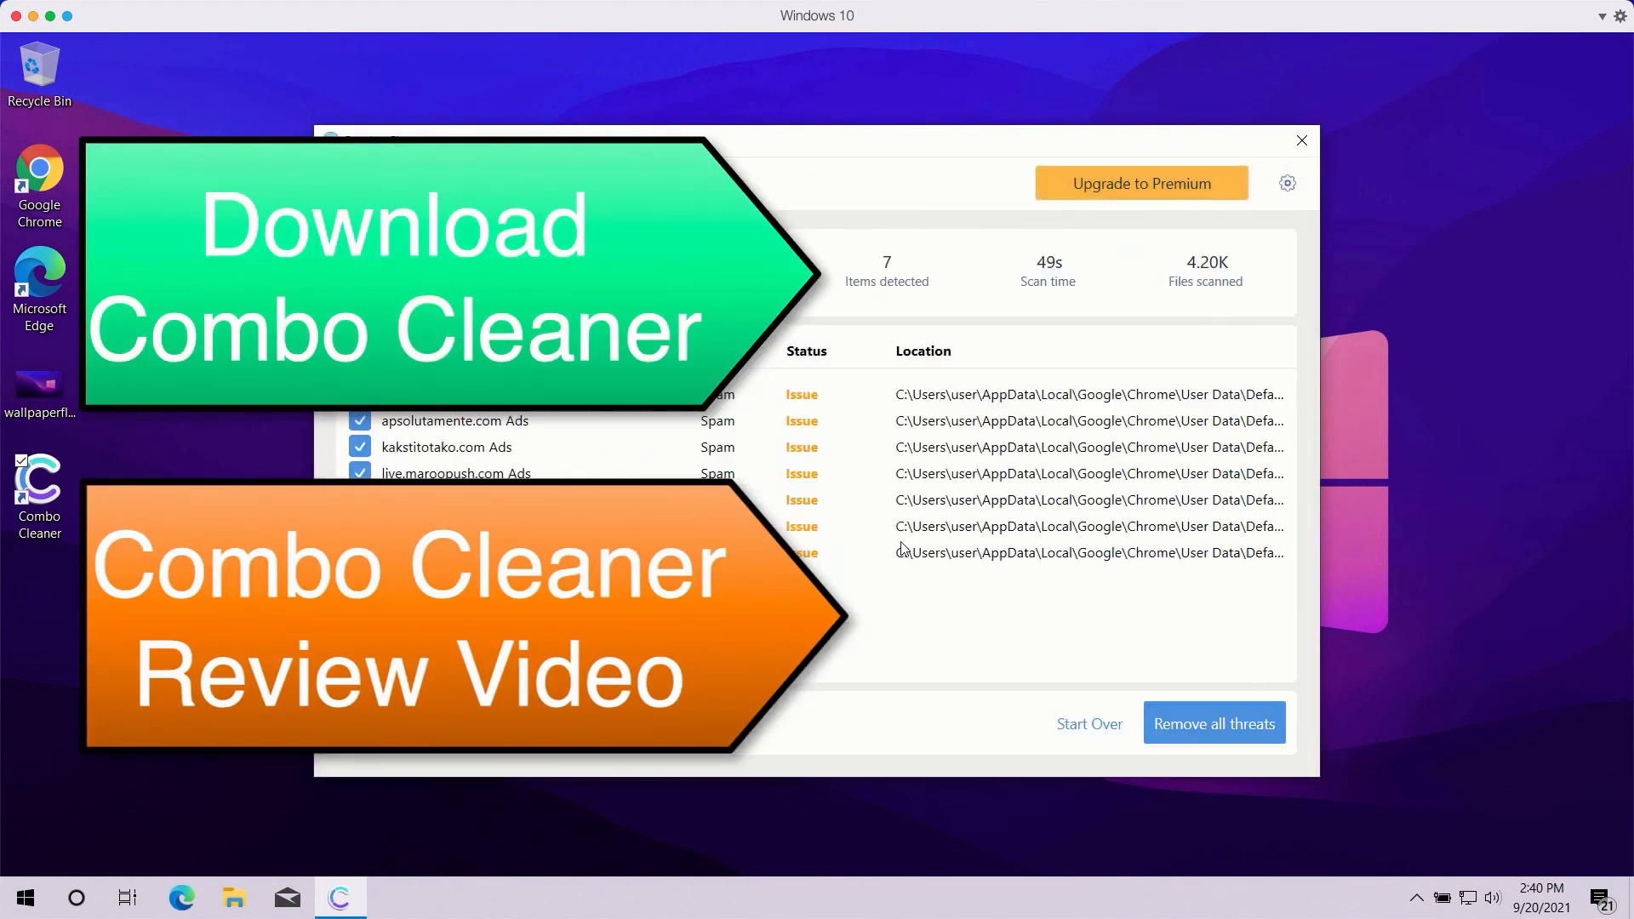
pyautogui.moveTo(531, 437)
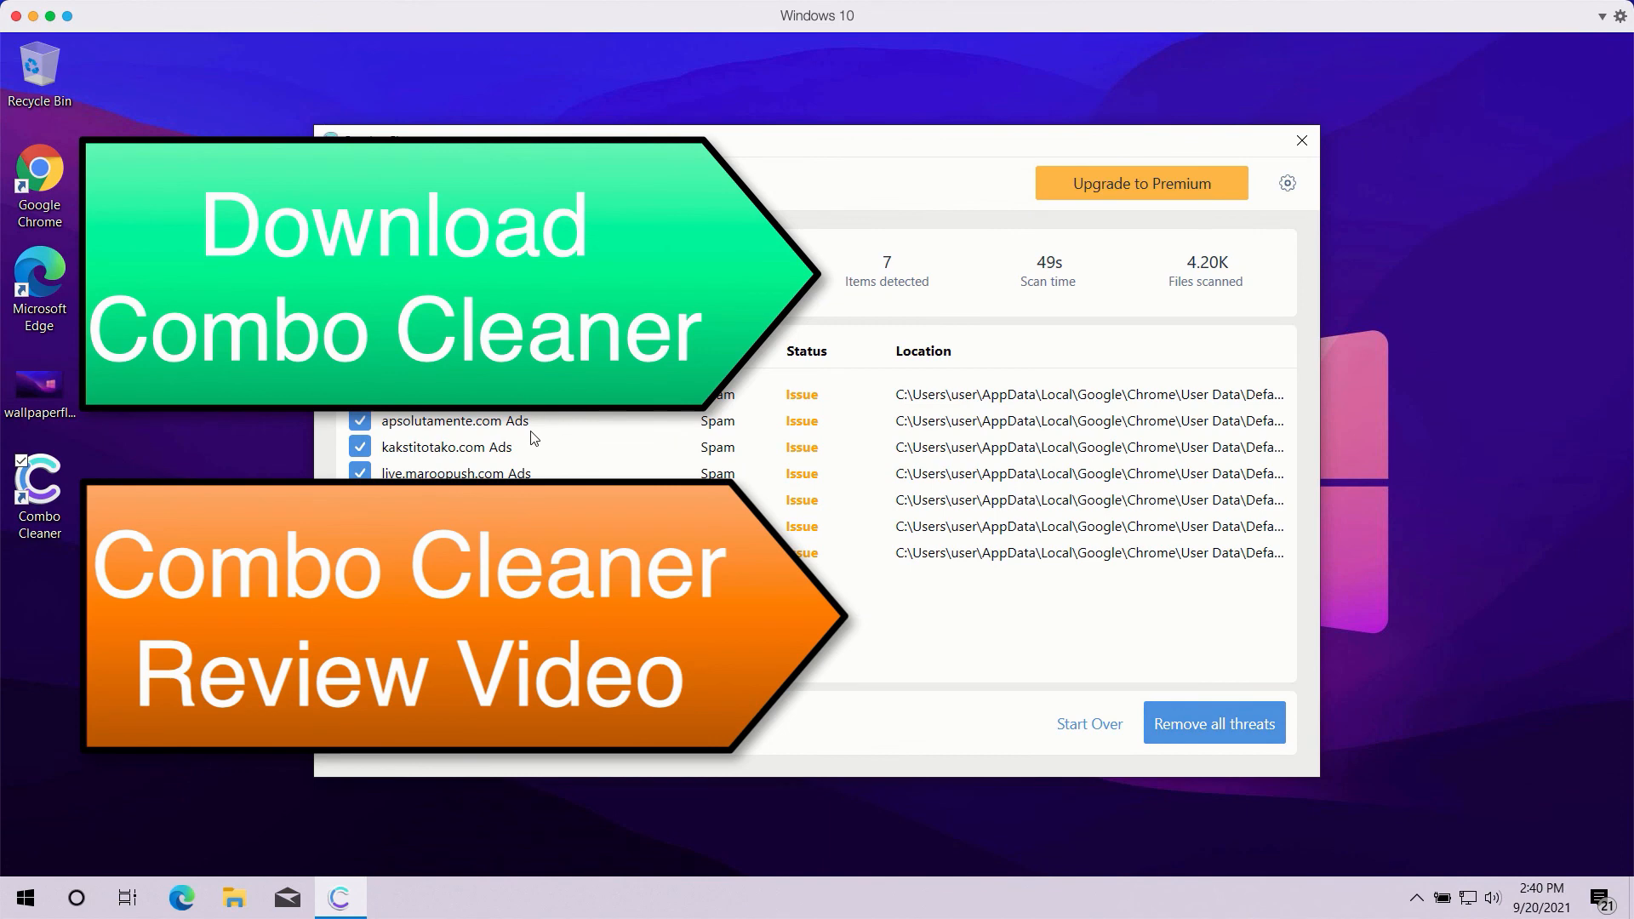
pyautogui.moveTo(958, 474)
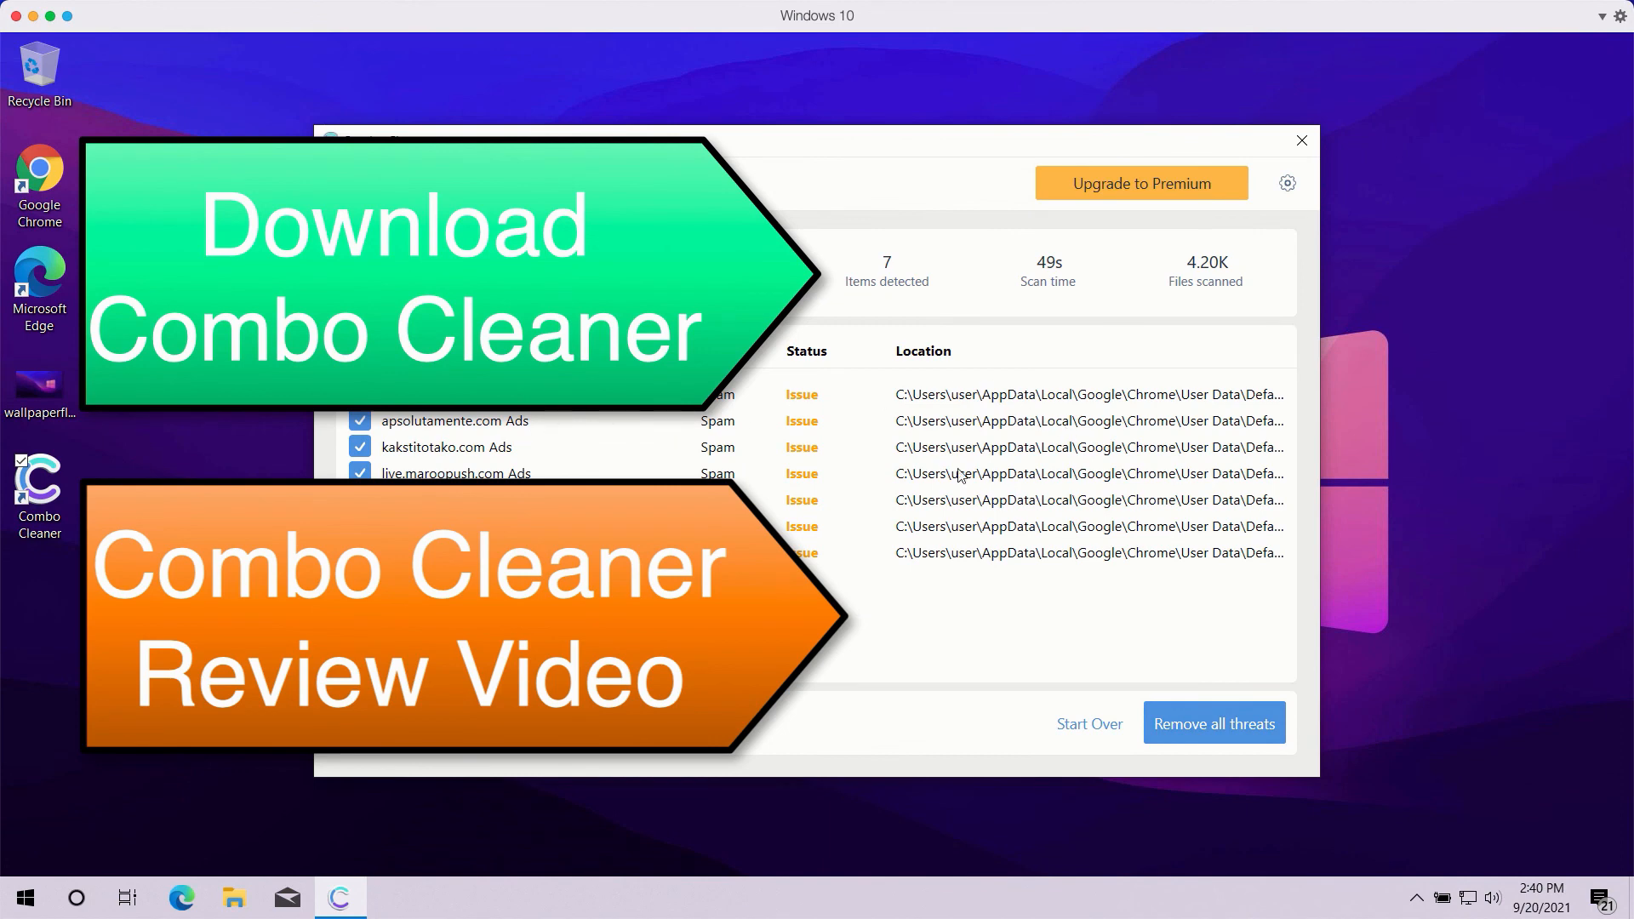